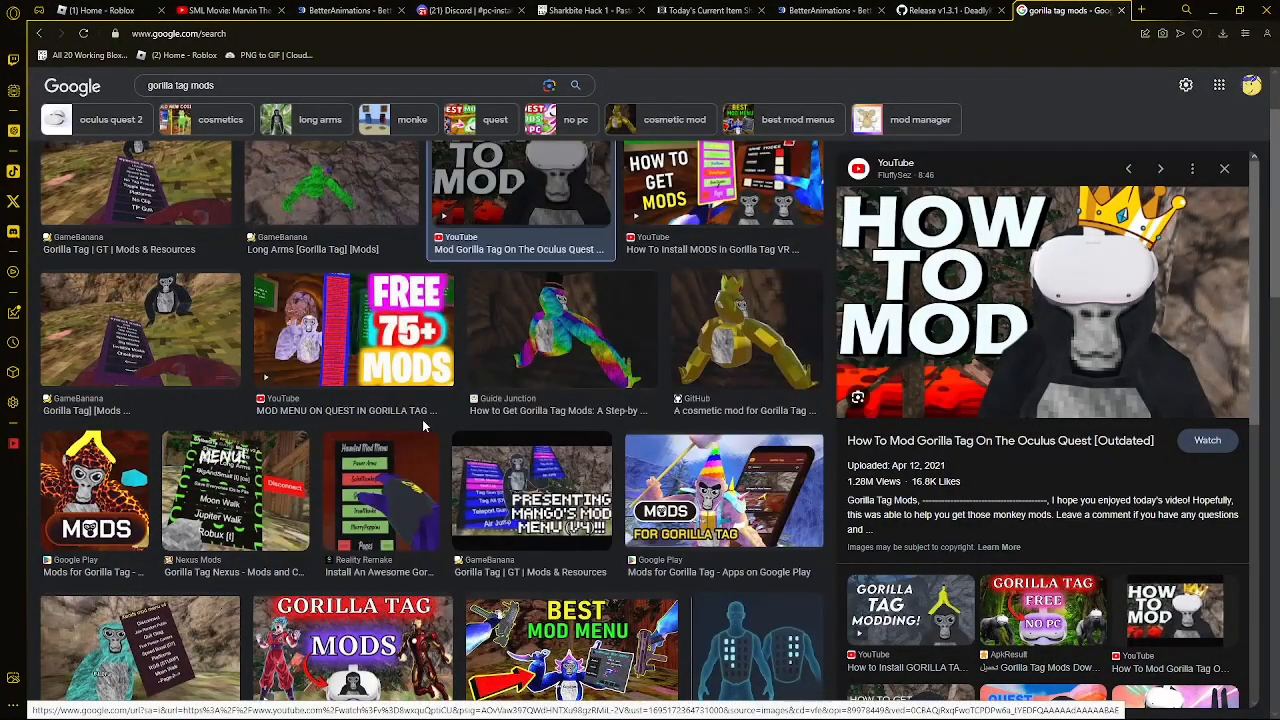
- Reach the Assets list of the Monke Mod Manager v1.3.1 GitHub release
scroll("down", 3)
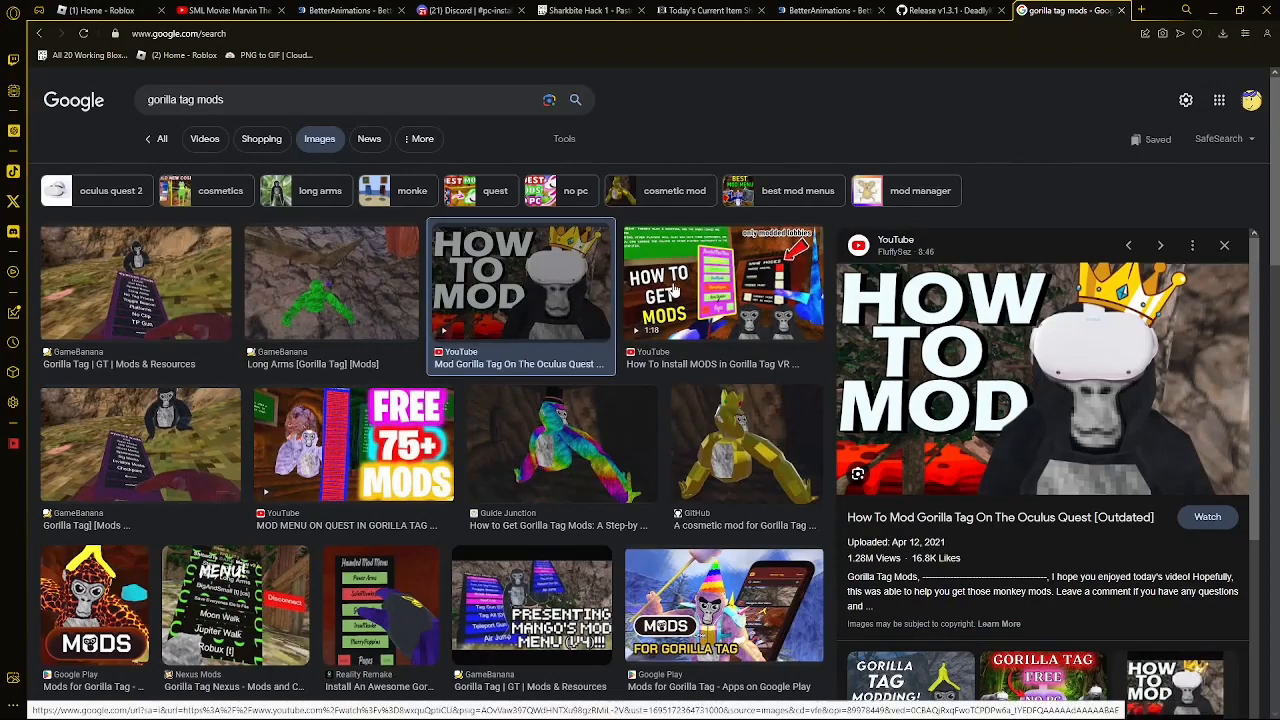
scroll("down", 3)
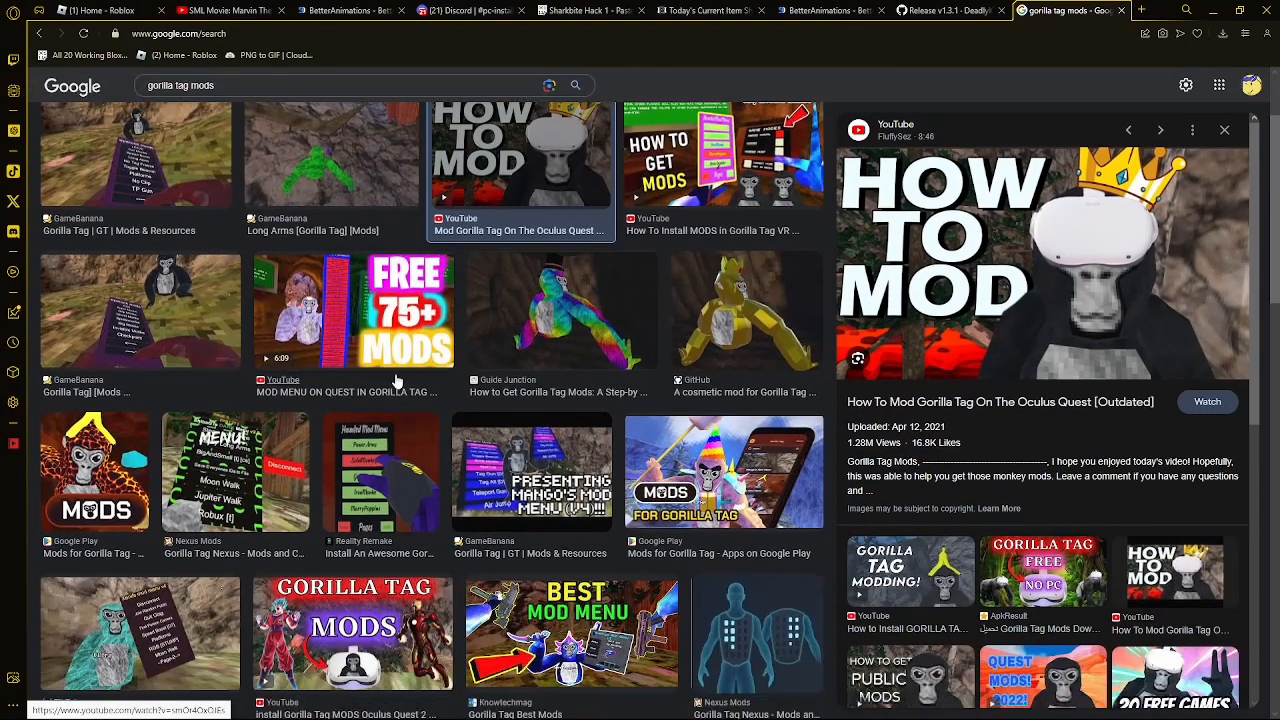
scroll("down", 3)
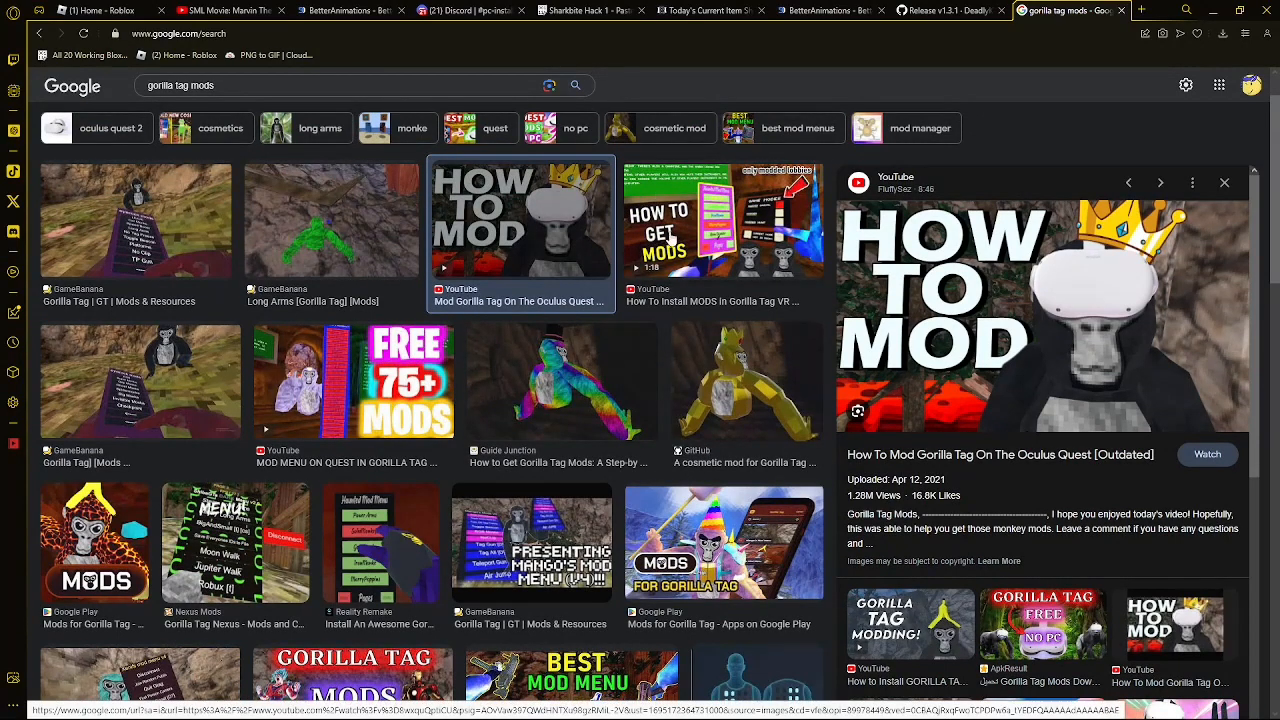
mouse_move(144, 264)
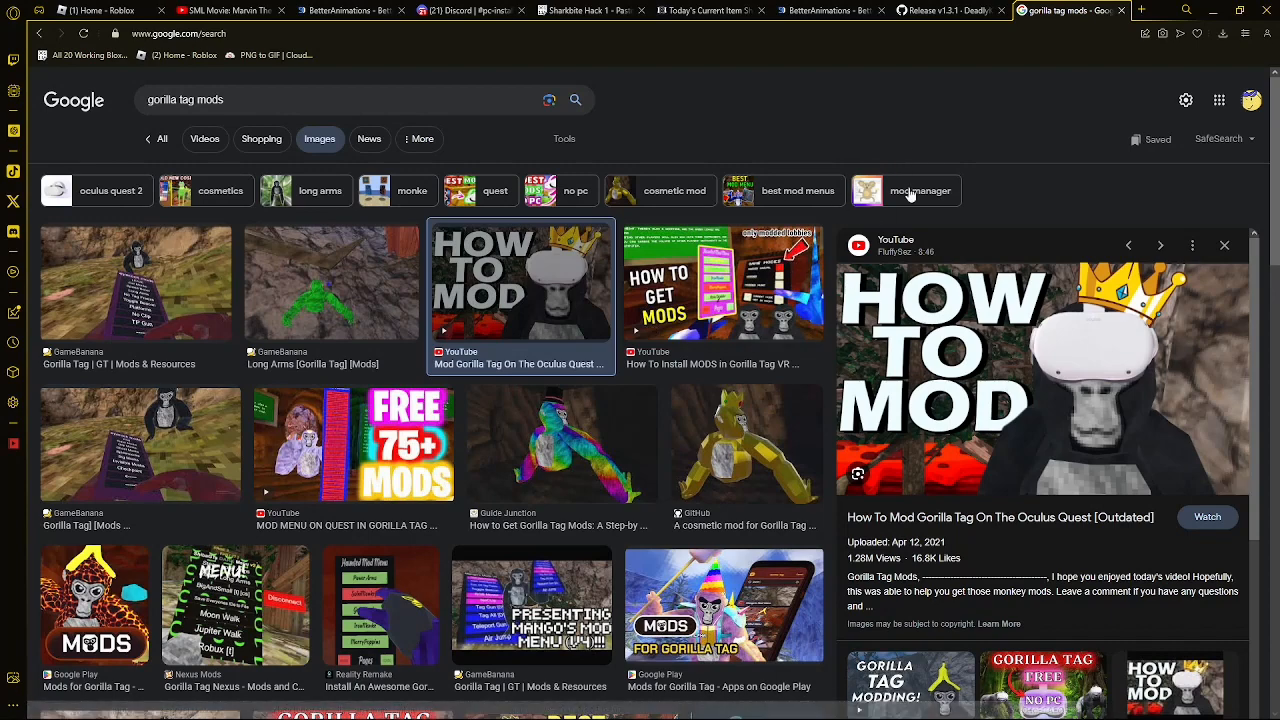
mouse_move(30, 216)
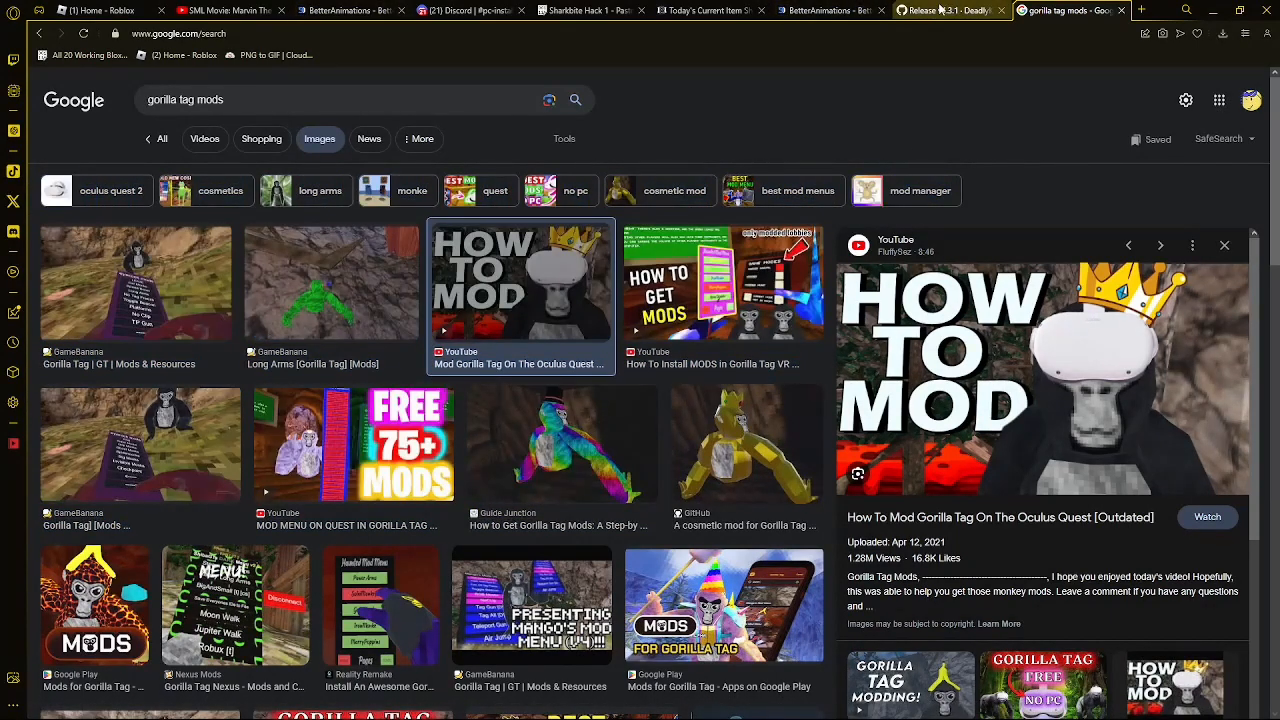
left_click(948, 12)
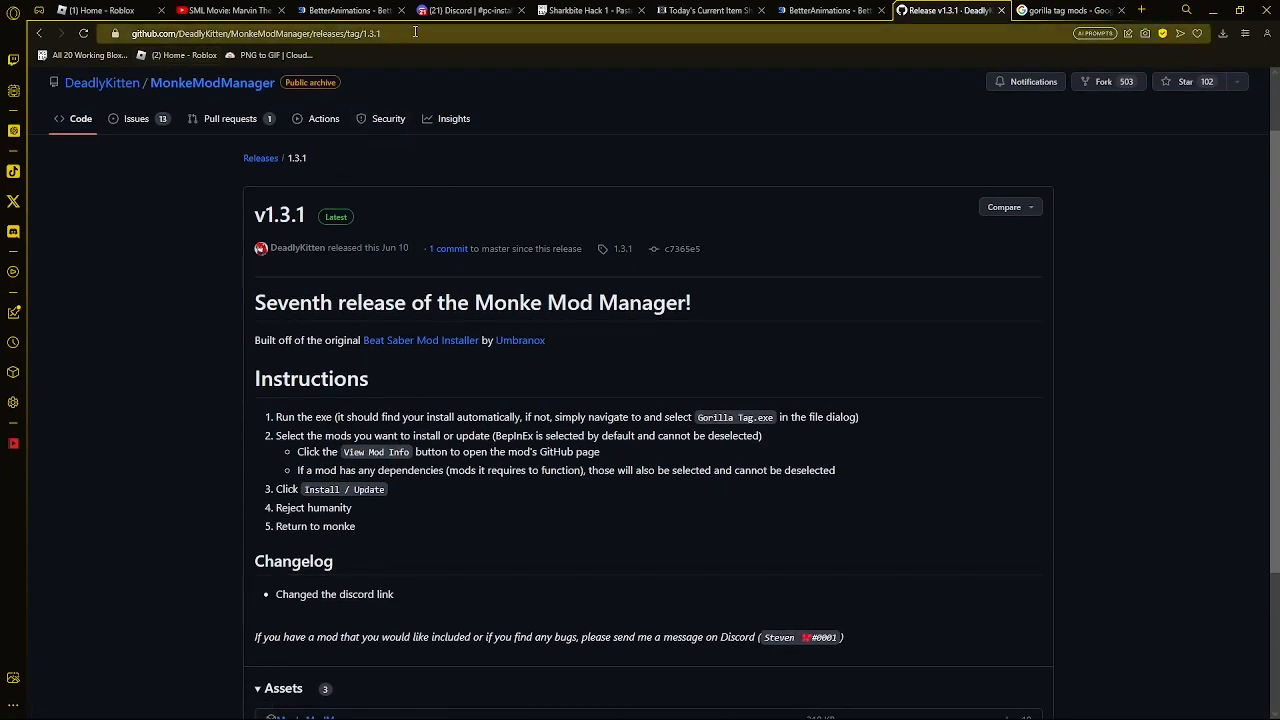
scroll("down", 3)
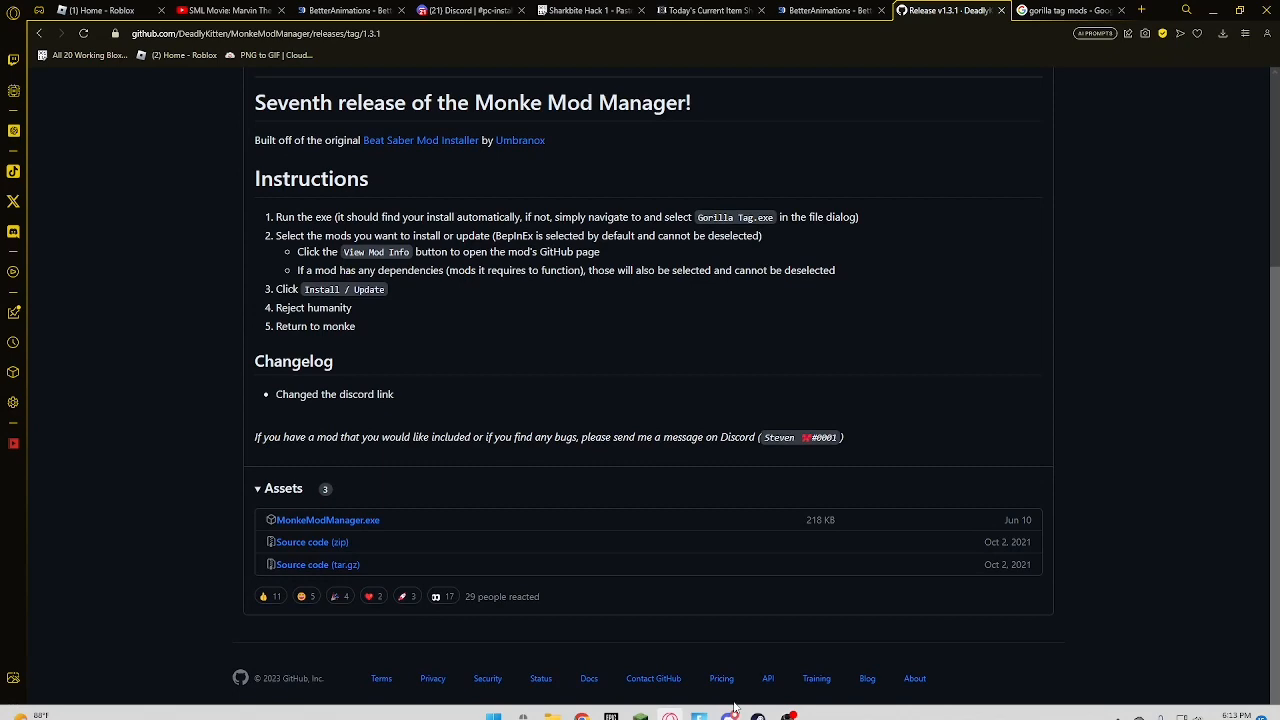
mouse_move(326, 520)
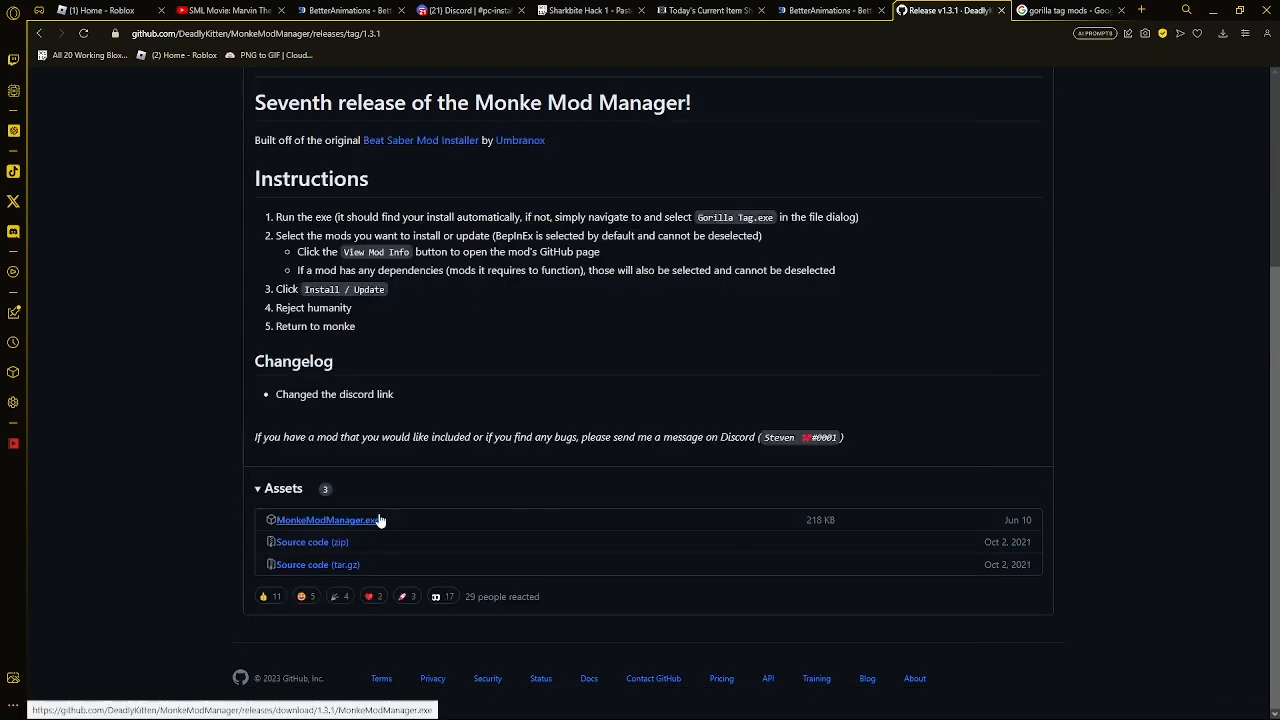
- Download MonkeModManager.exe and save it to the Downloads folder
left_click(328, 520)
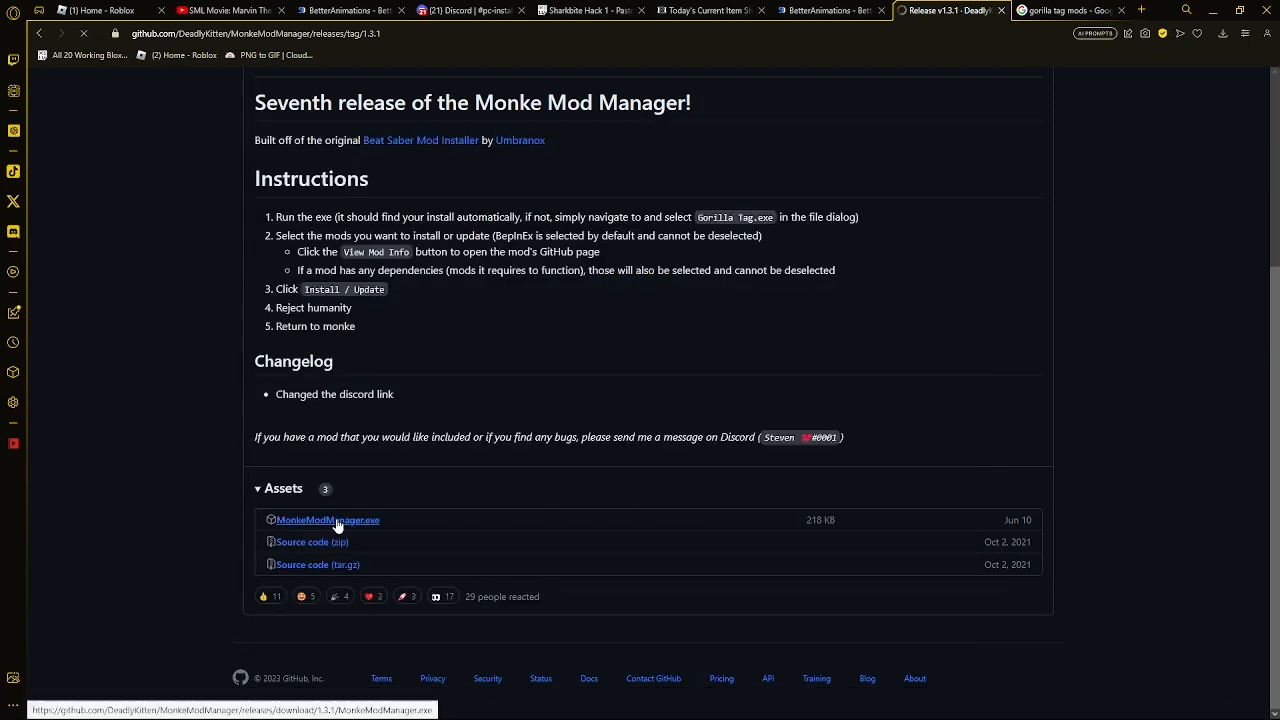
left_click(328, 520)
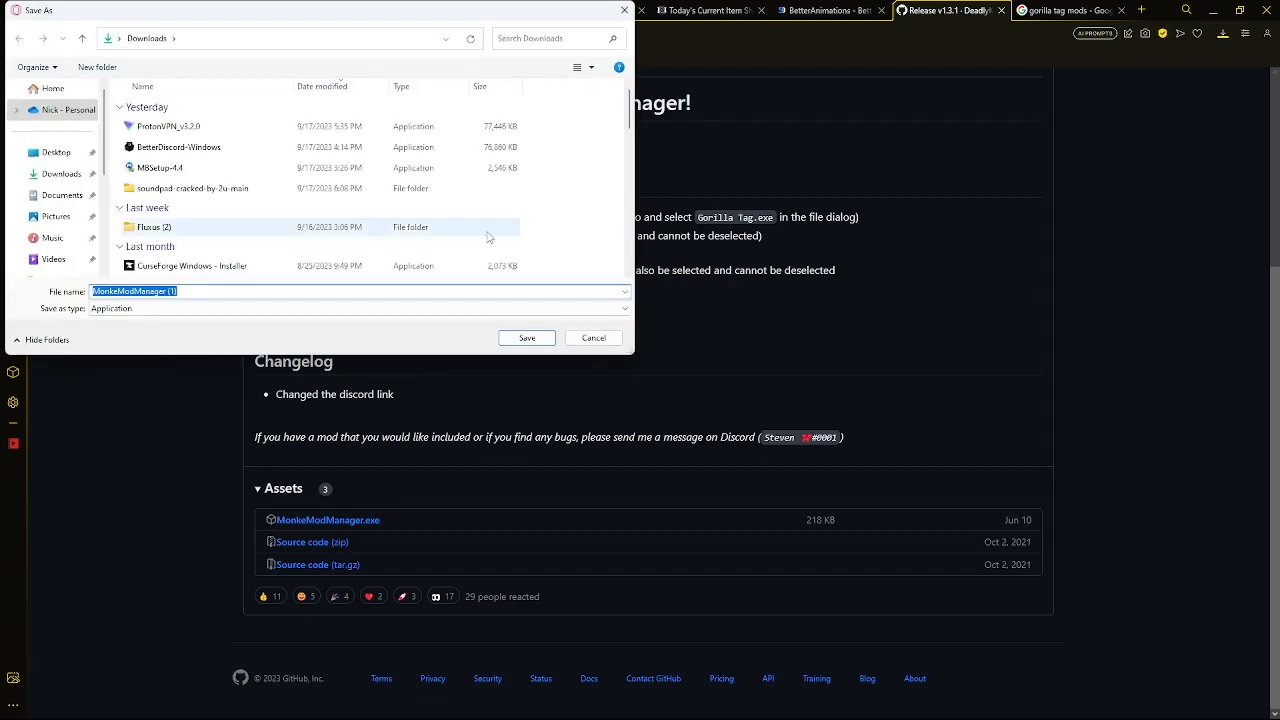
left_click(526, 336)
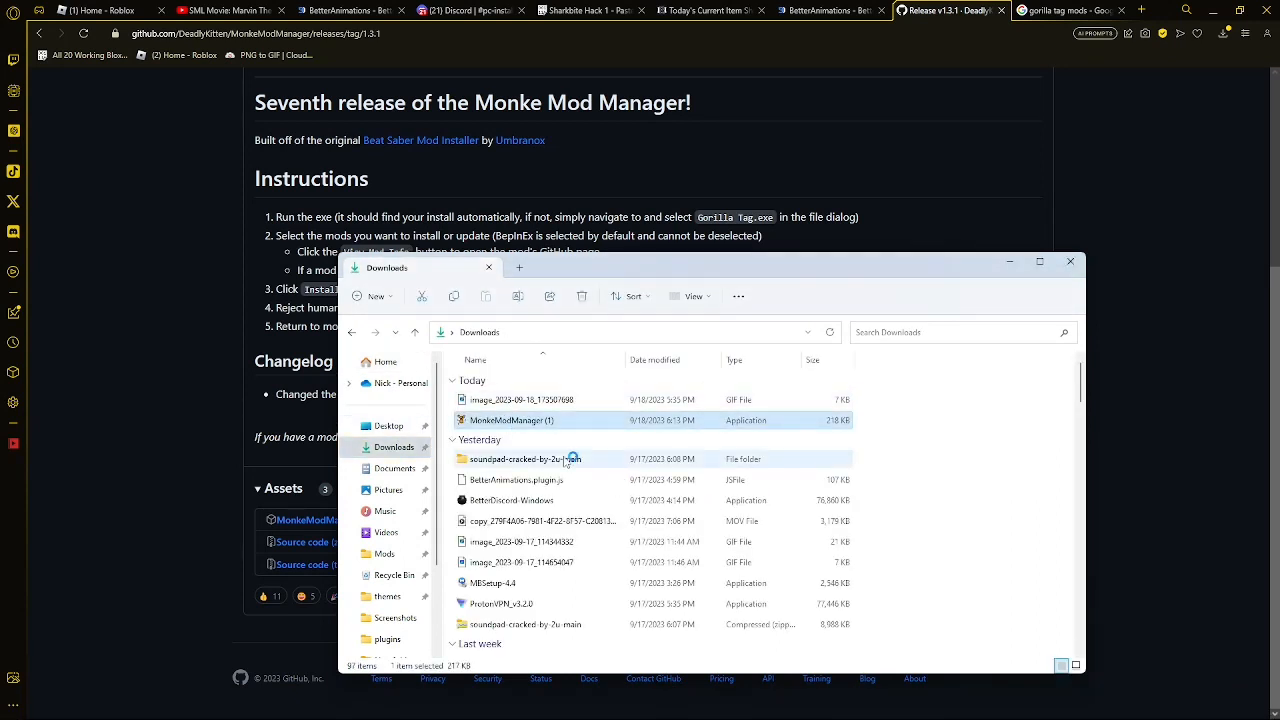
- Launch MonkeModManager and browse from This PC into the Windows (C:) drive
double_click(512, 420)
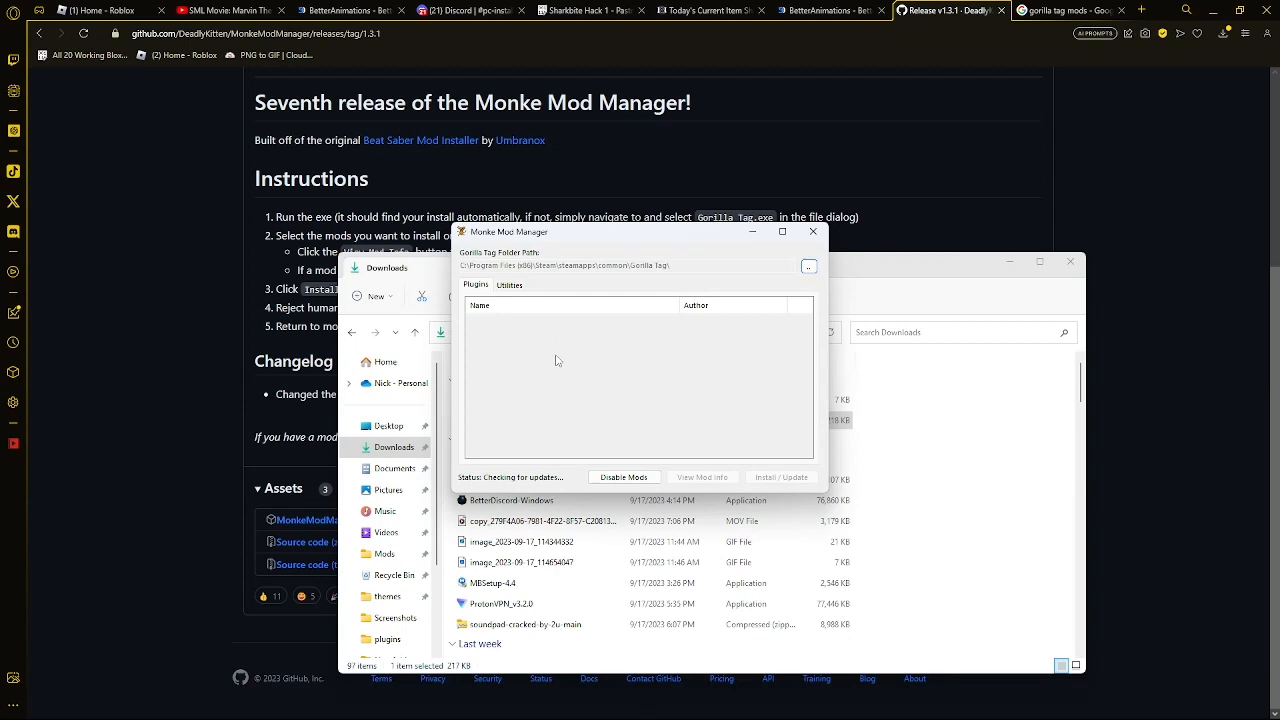
left_click(808, 266)
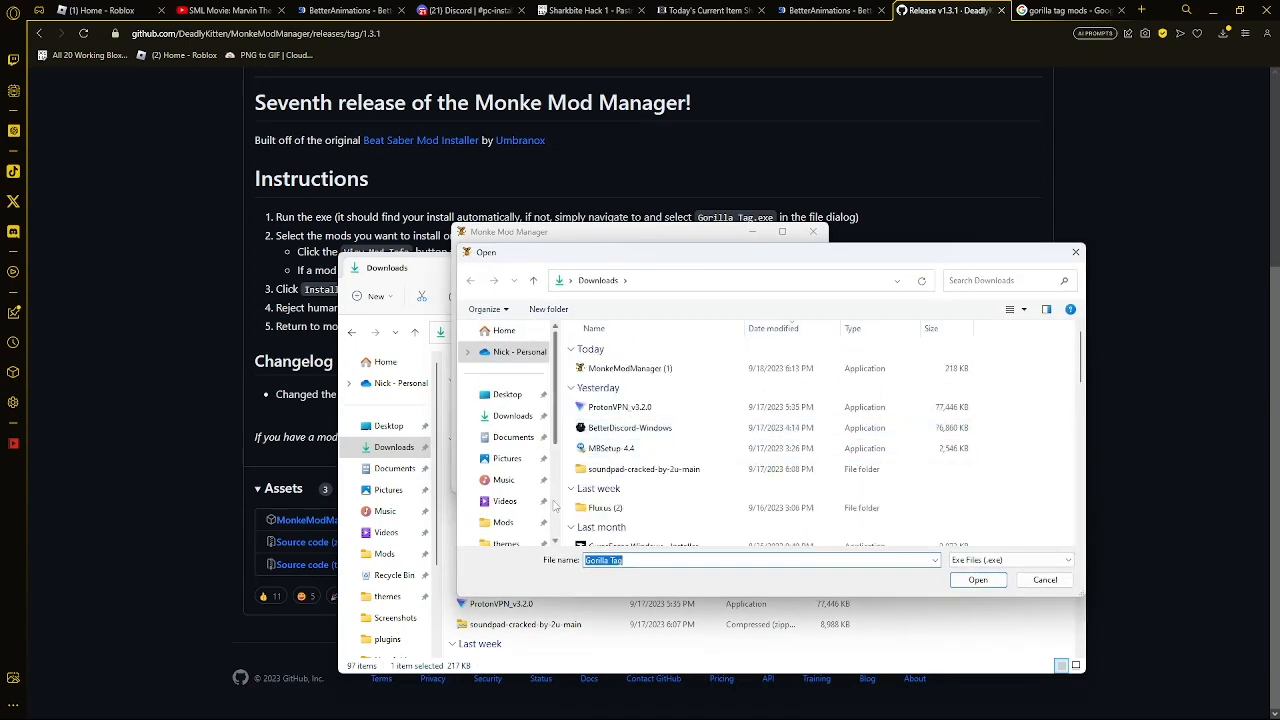
scroll("down", 3)
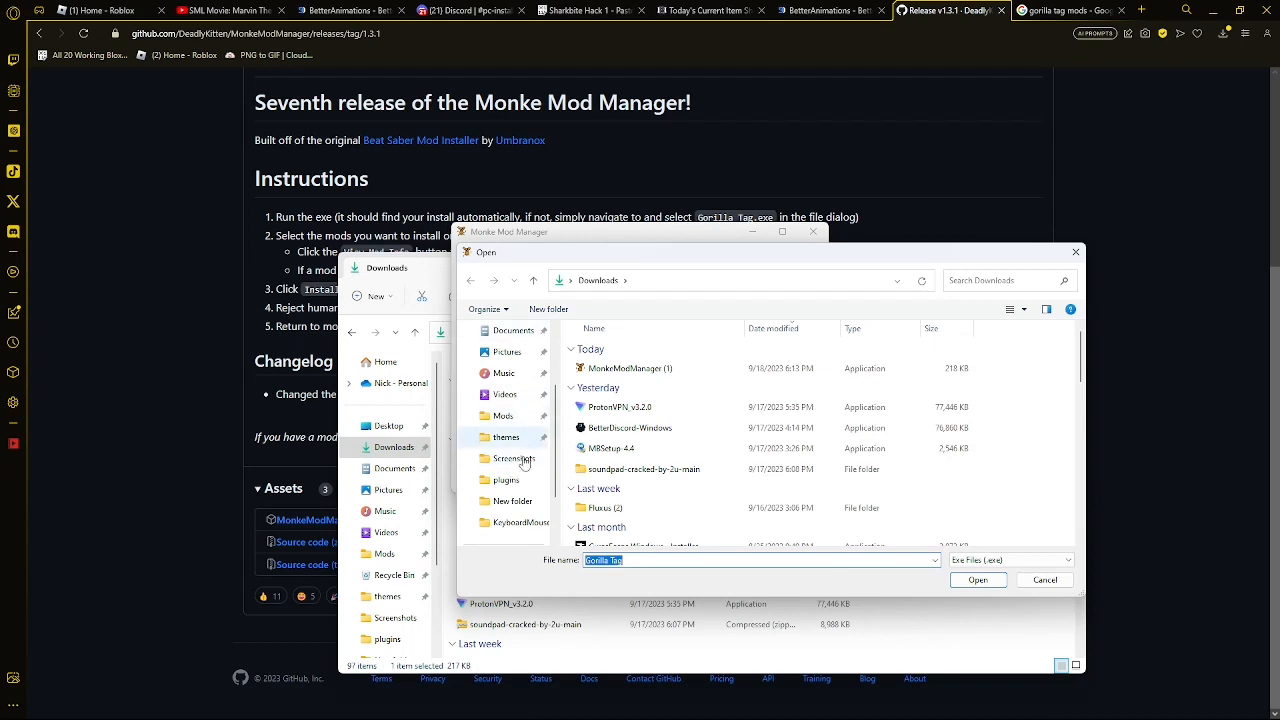
scroll("down", 3)
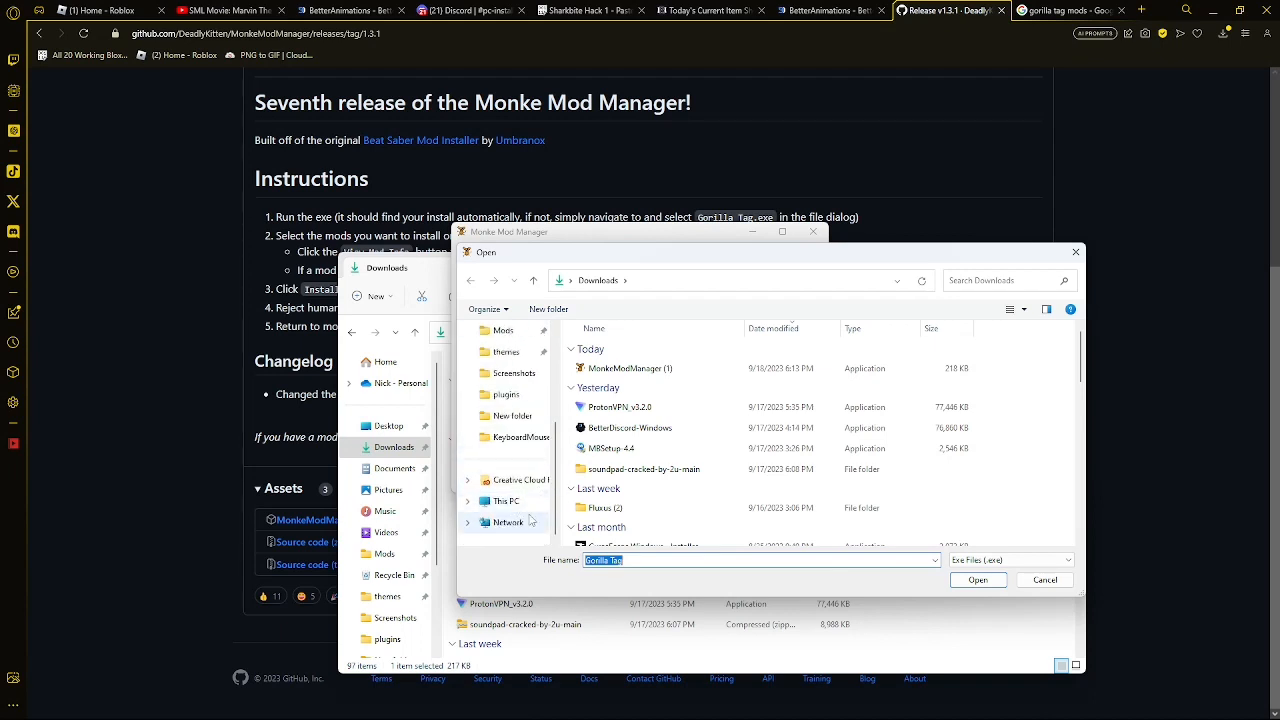
left_click(508, 500)
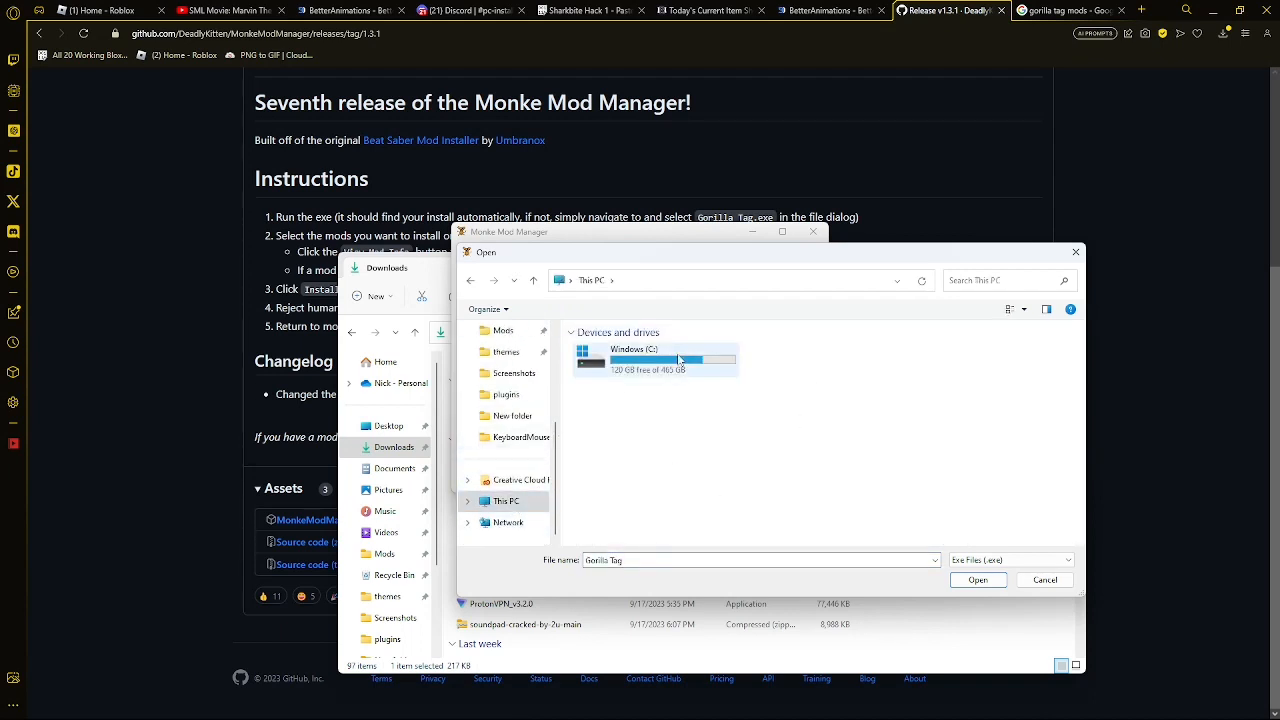
double_click(648, 358)
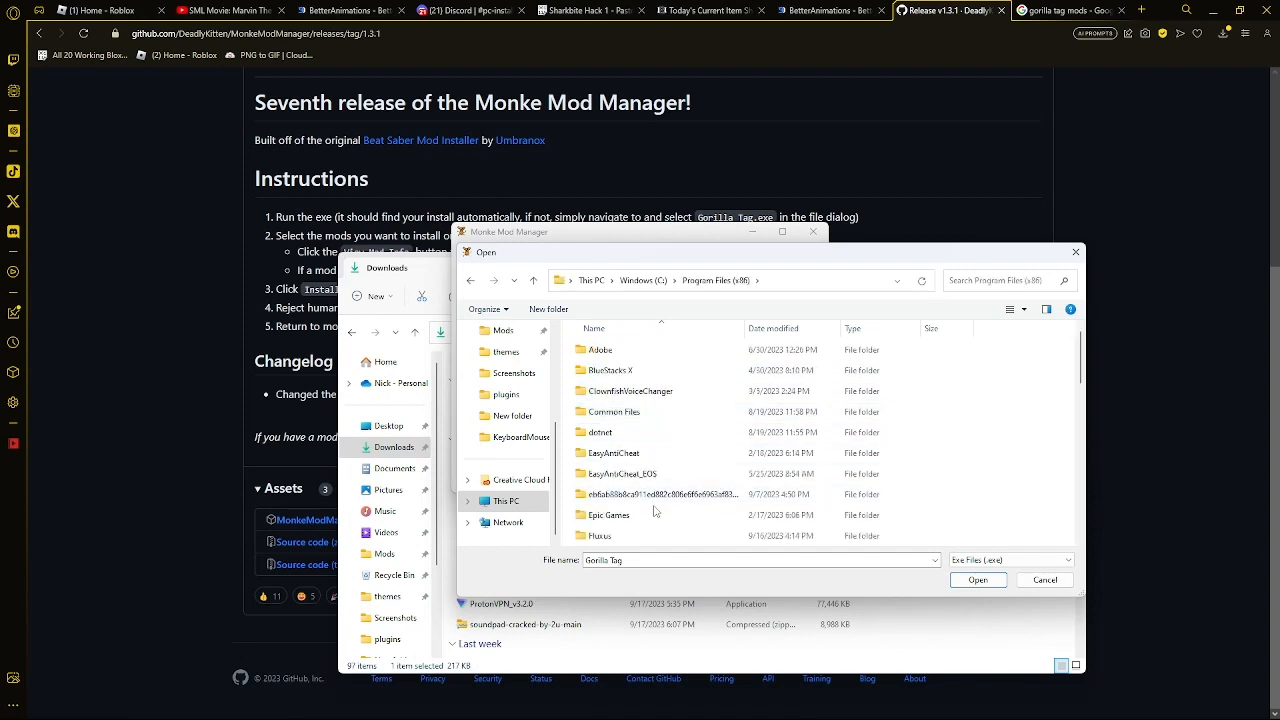
- Navigate through Steam > steamapps > common into the Gorilla Tag game folder
scroll("down", 3)
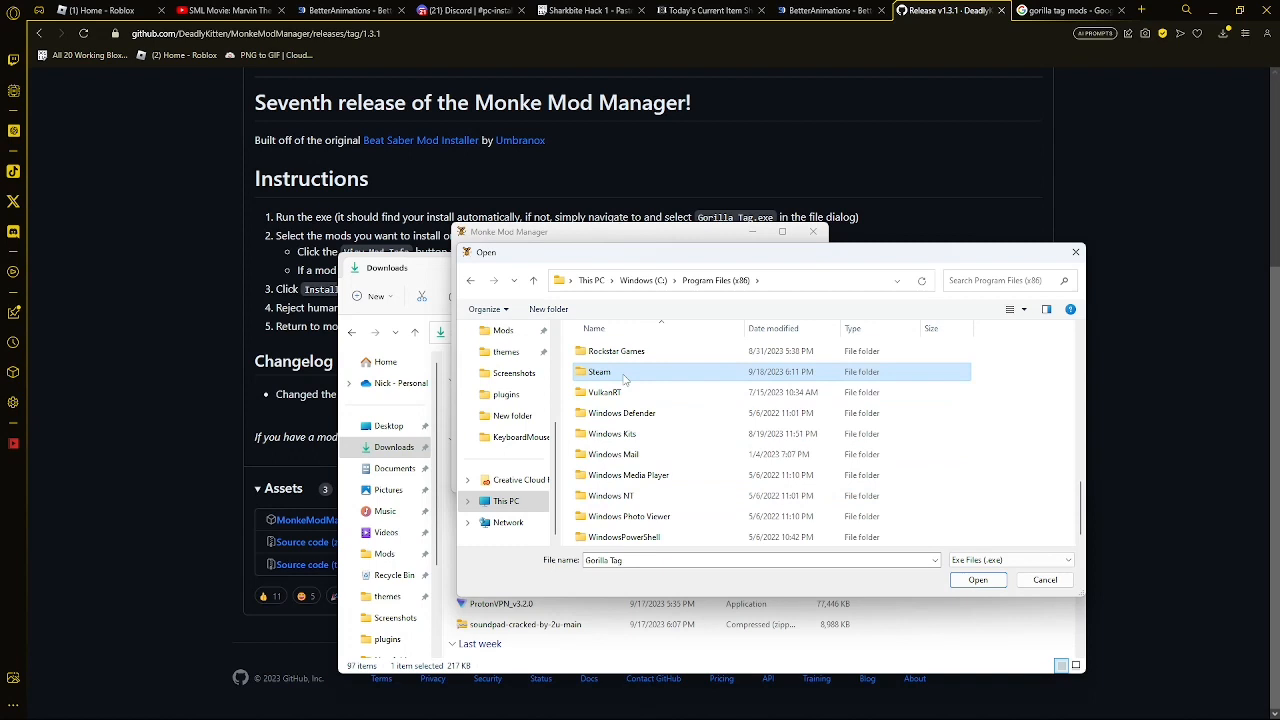
double_click(600, 370)
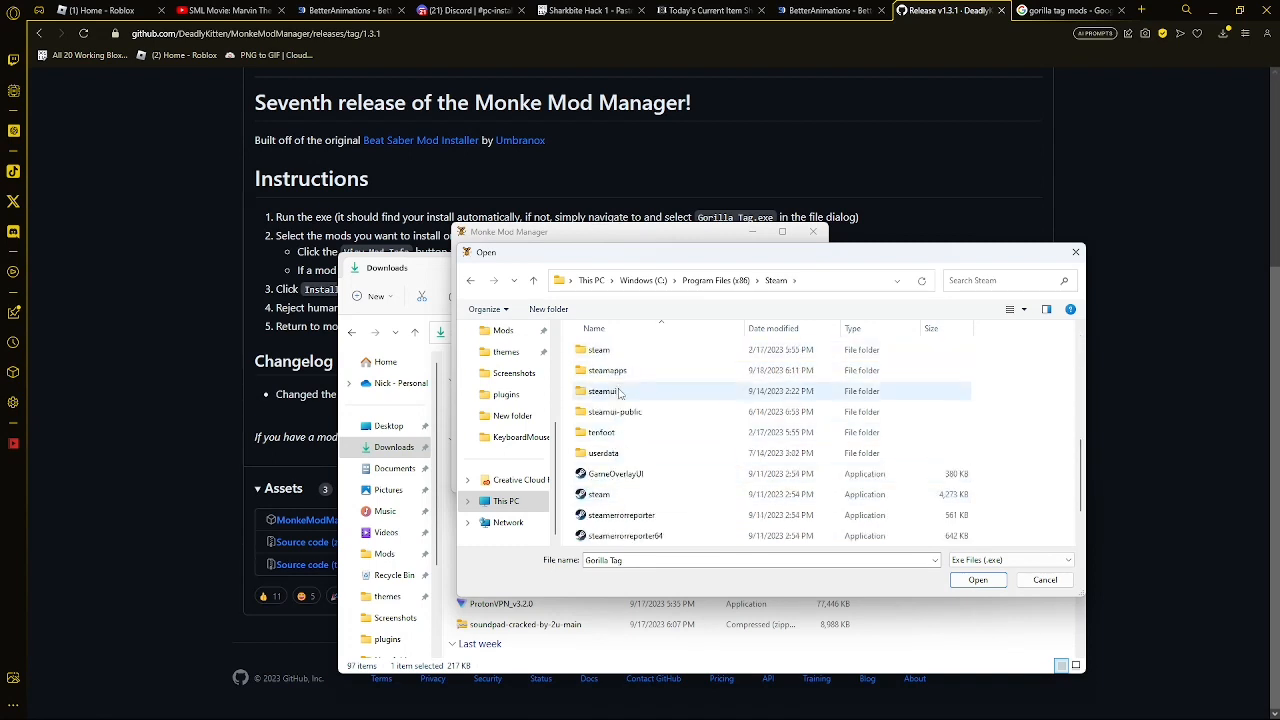
double_click(608, 370)
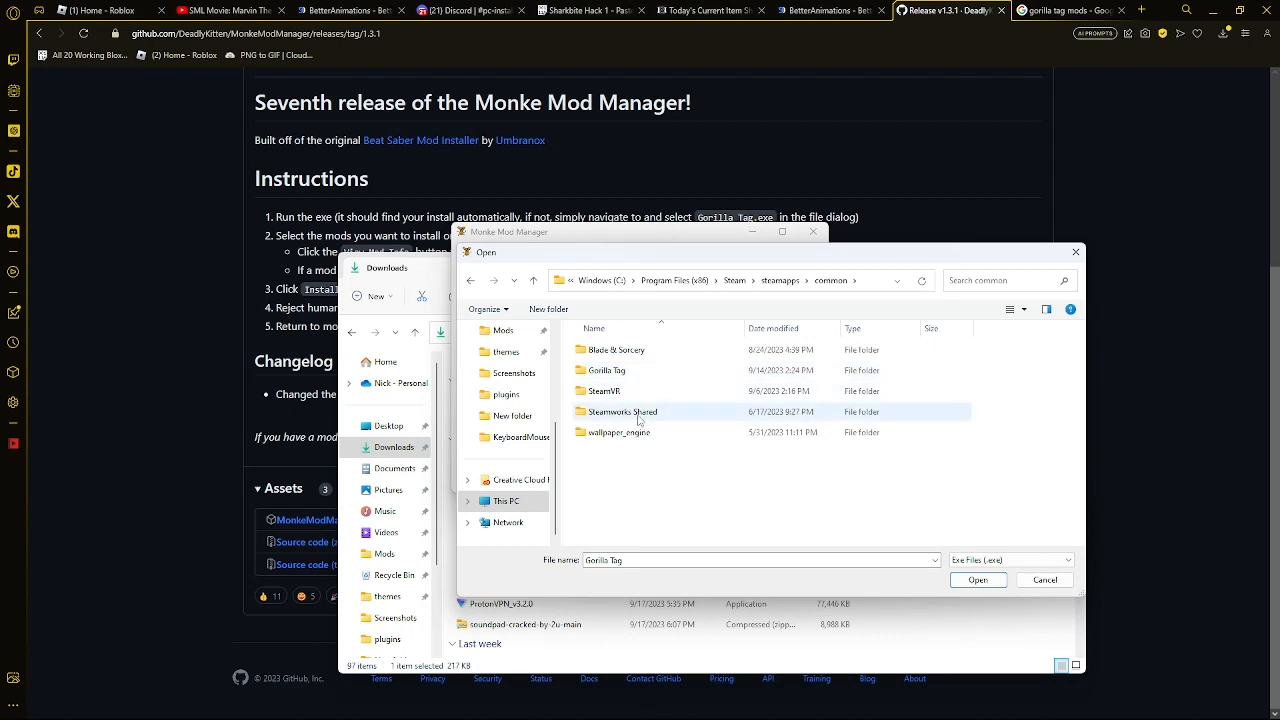
double_click(608, 370)
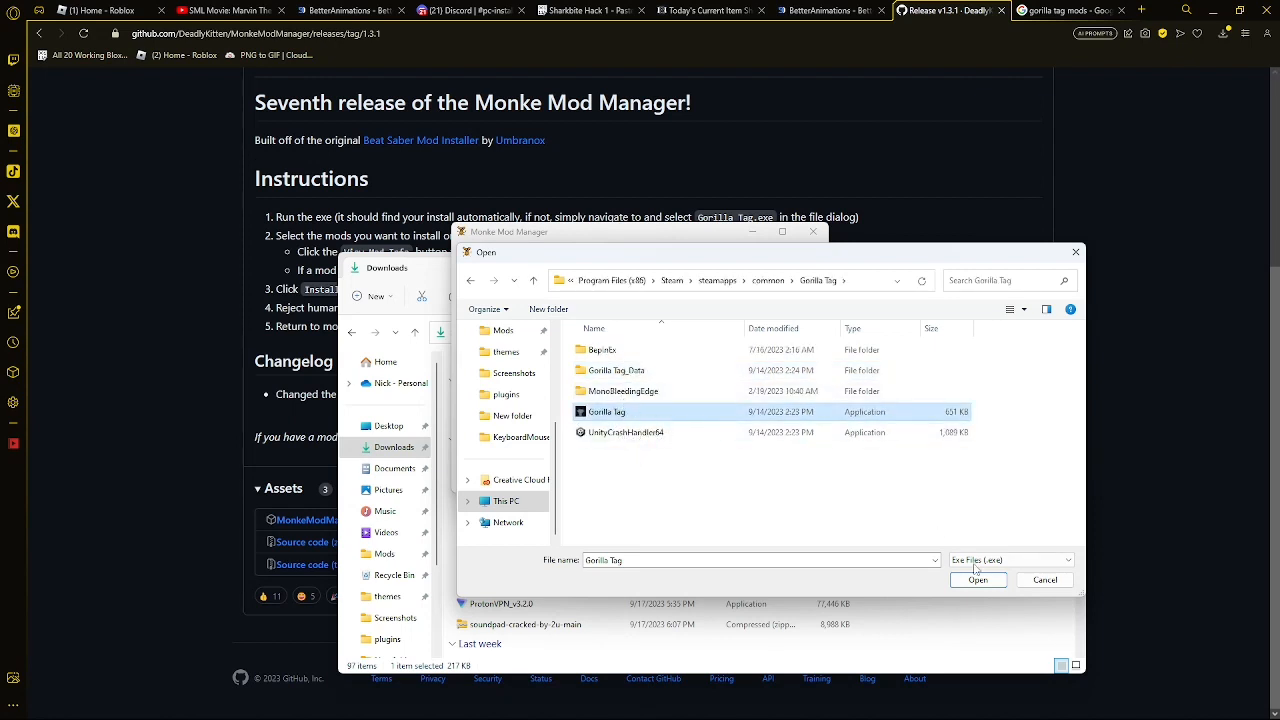
- Select Gorilla Tag.exe so the manager loads its list of available mods and libraries
left_click(976, 580)
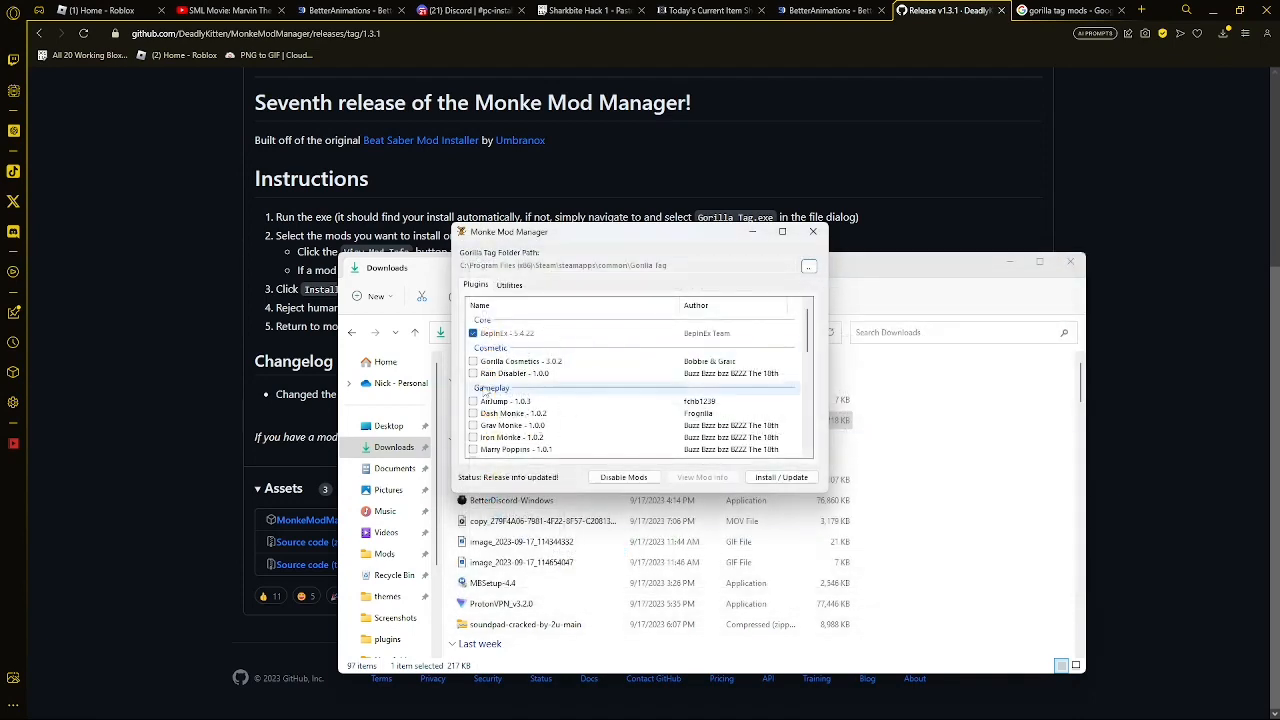
scroll("down", 3)
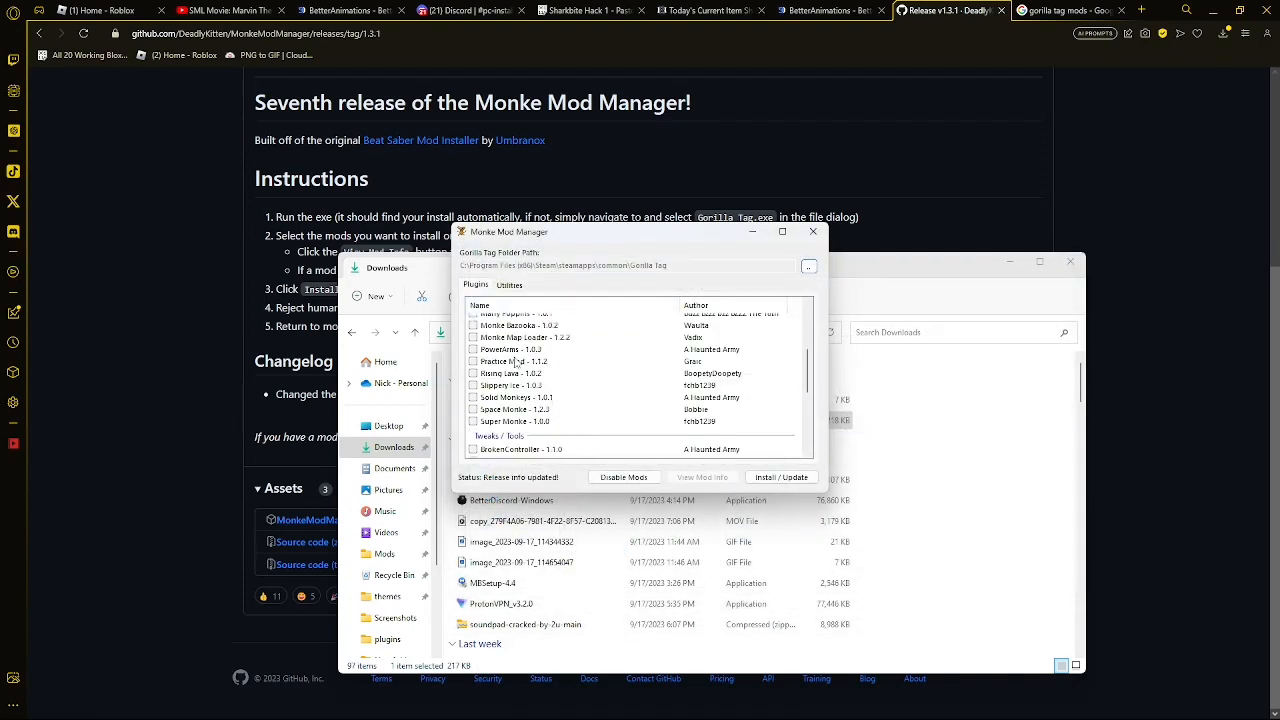
scroll("down", 3)
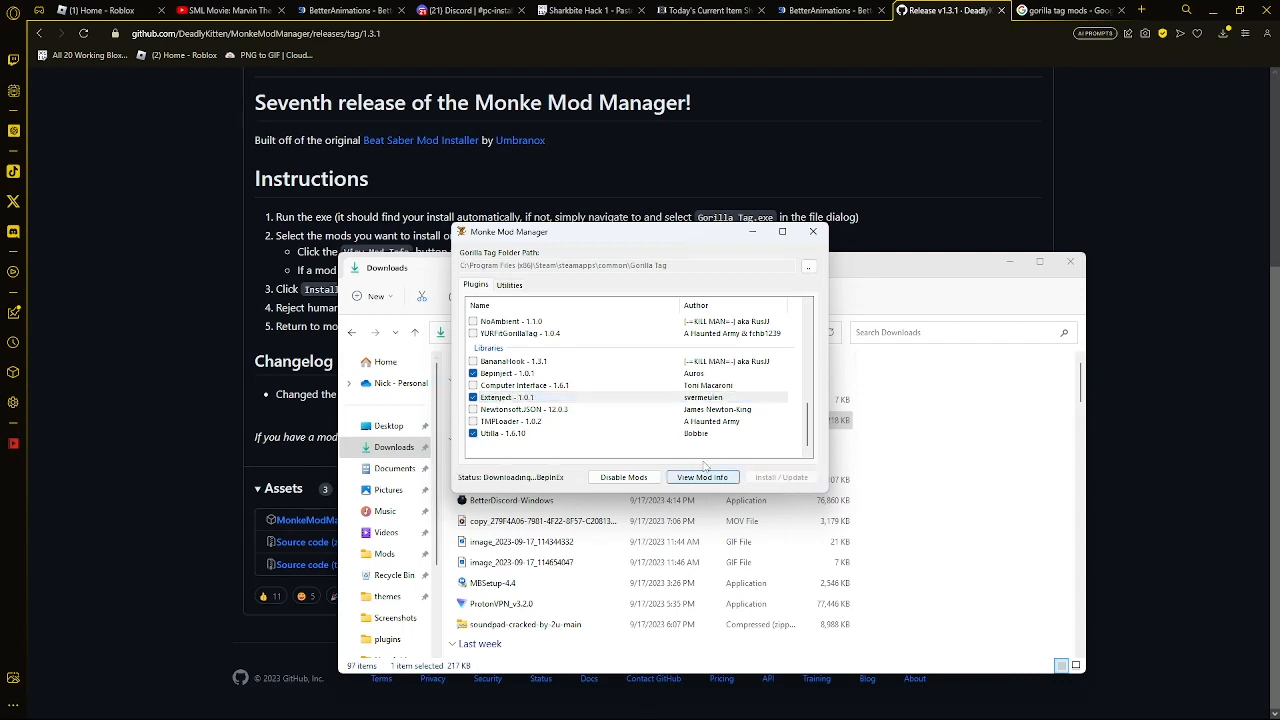
mouse_move(548, 458)
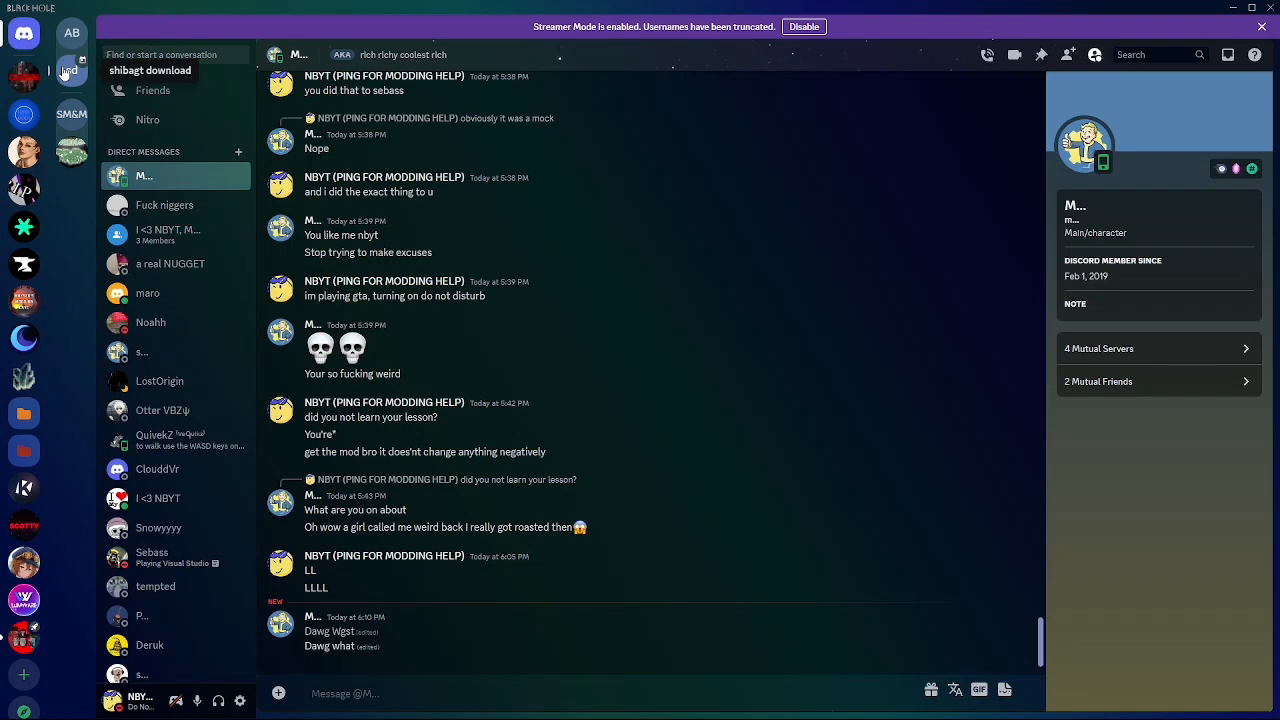
- Save ShibaGTDARK.dll from #shibagt-dark and download Utilla.dll from #utilla-fix
left_click(72, 70)
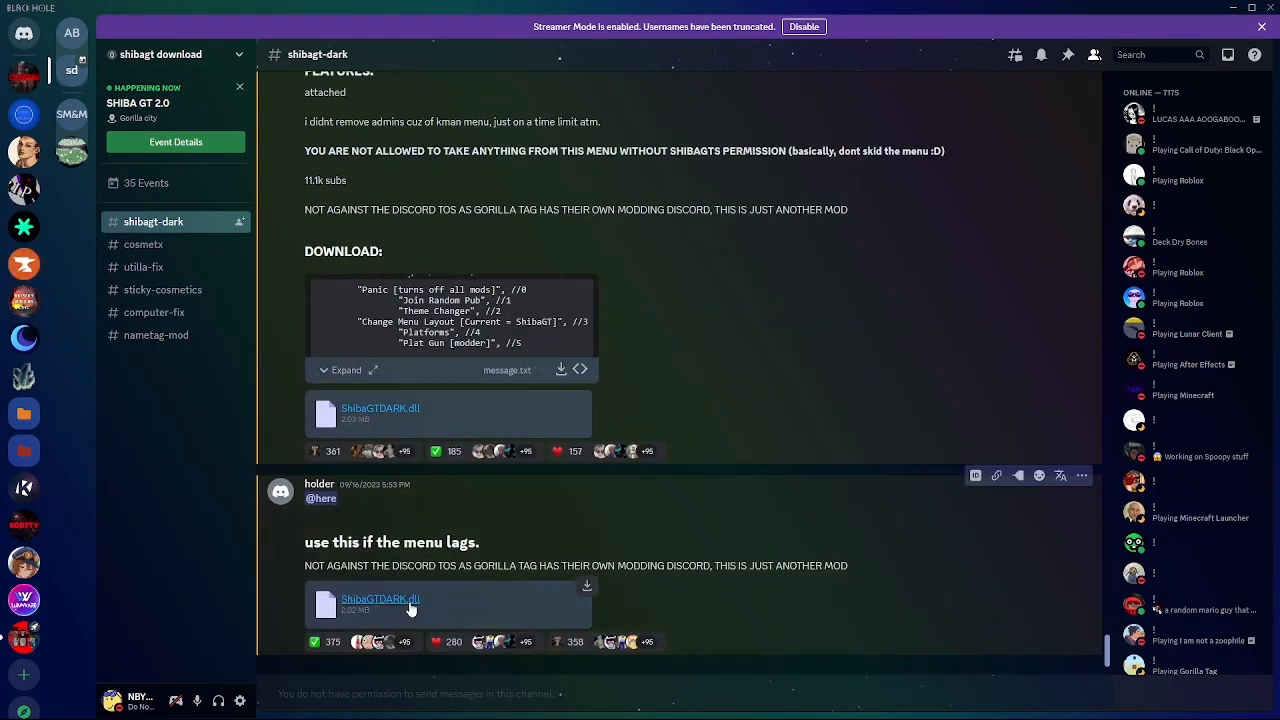
mouse_move(678, 544)
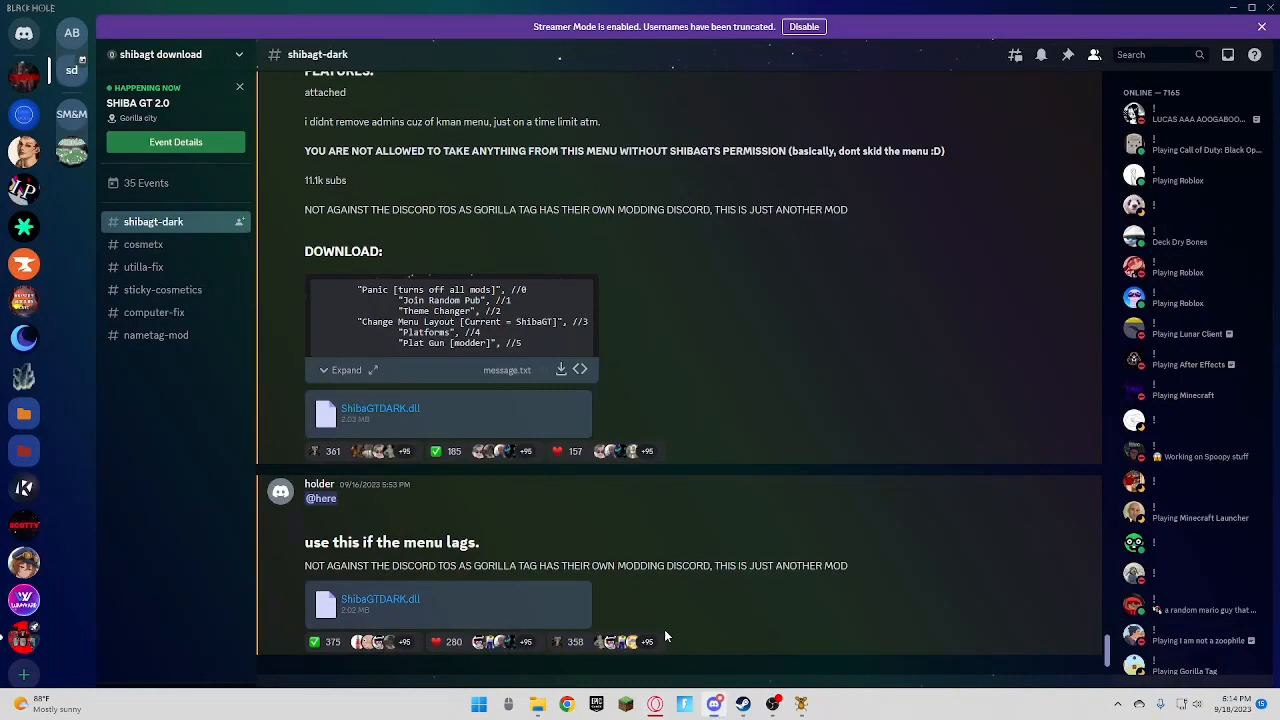
left_click(144, 268)
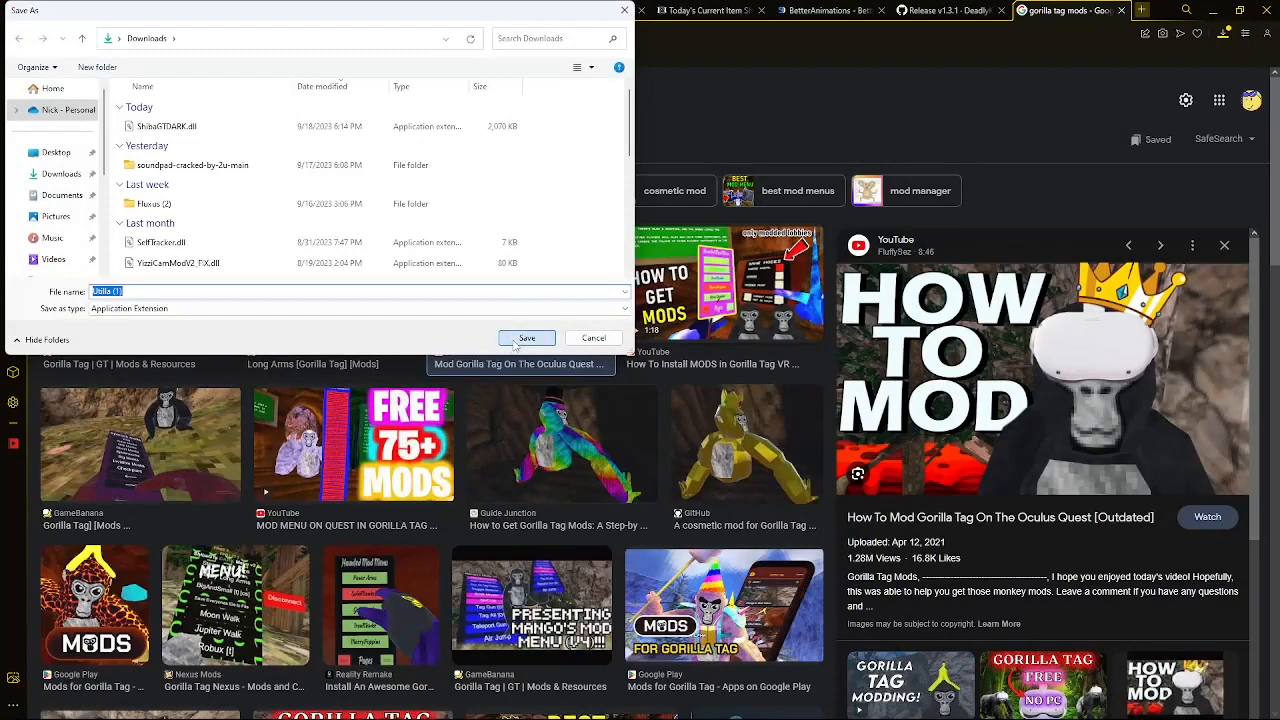
left_click(526, 336)
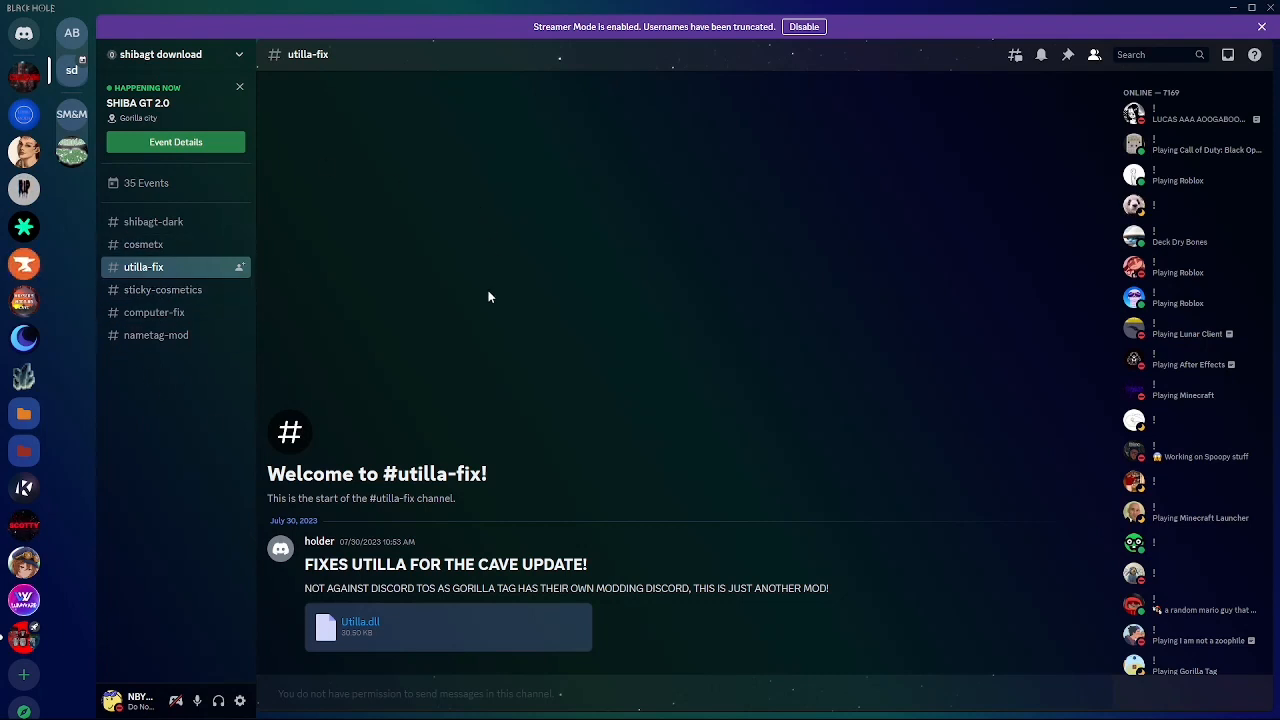
mouse_move(72, 114)
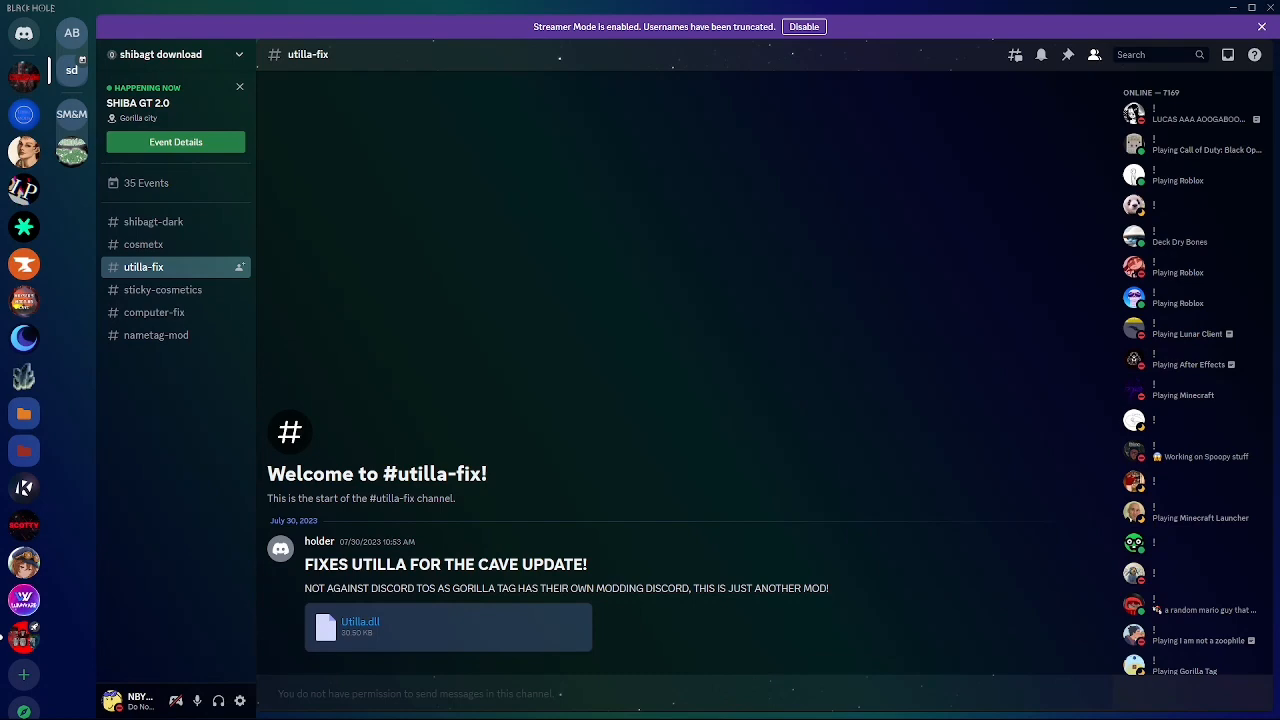
left_click(24, 604)
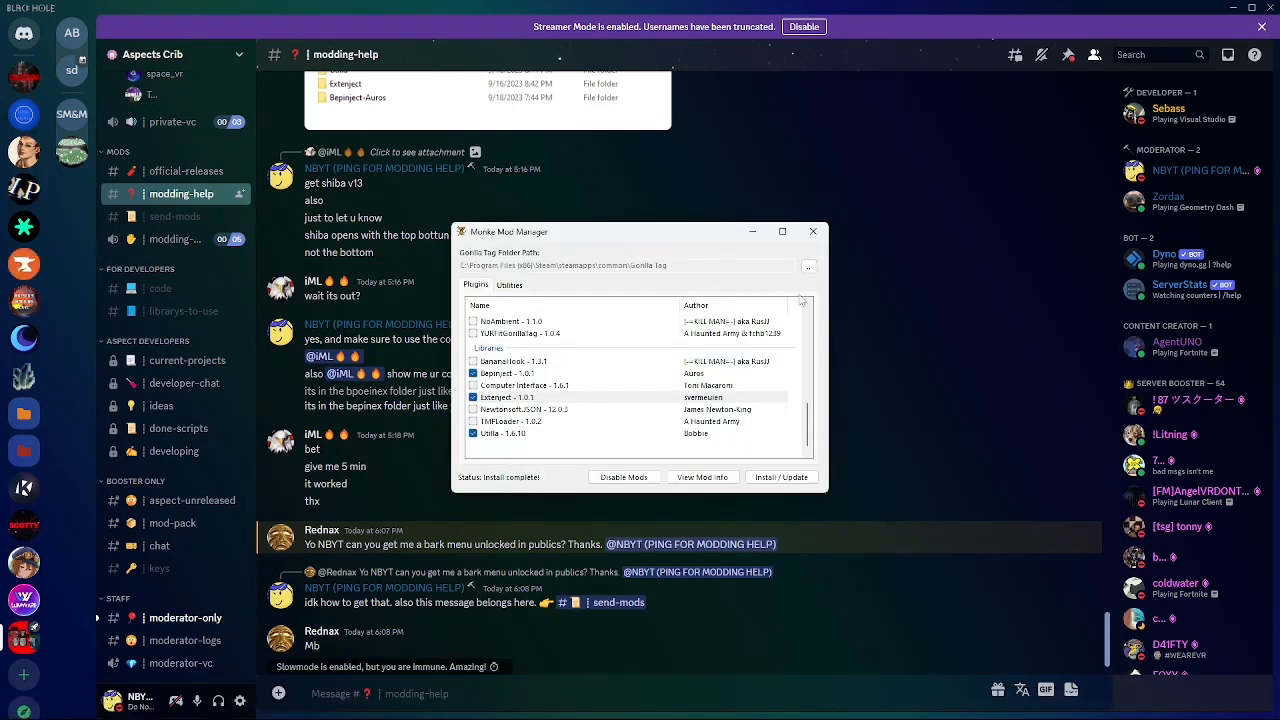
- Open Gorilla Tag's BepInEx plugins folder and the Downloads folder in a second view
left_click(510, 284)
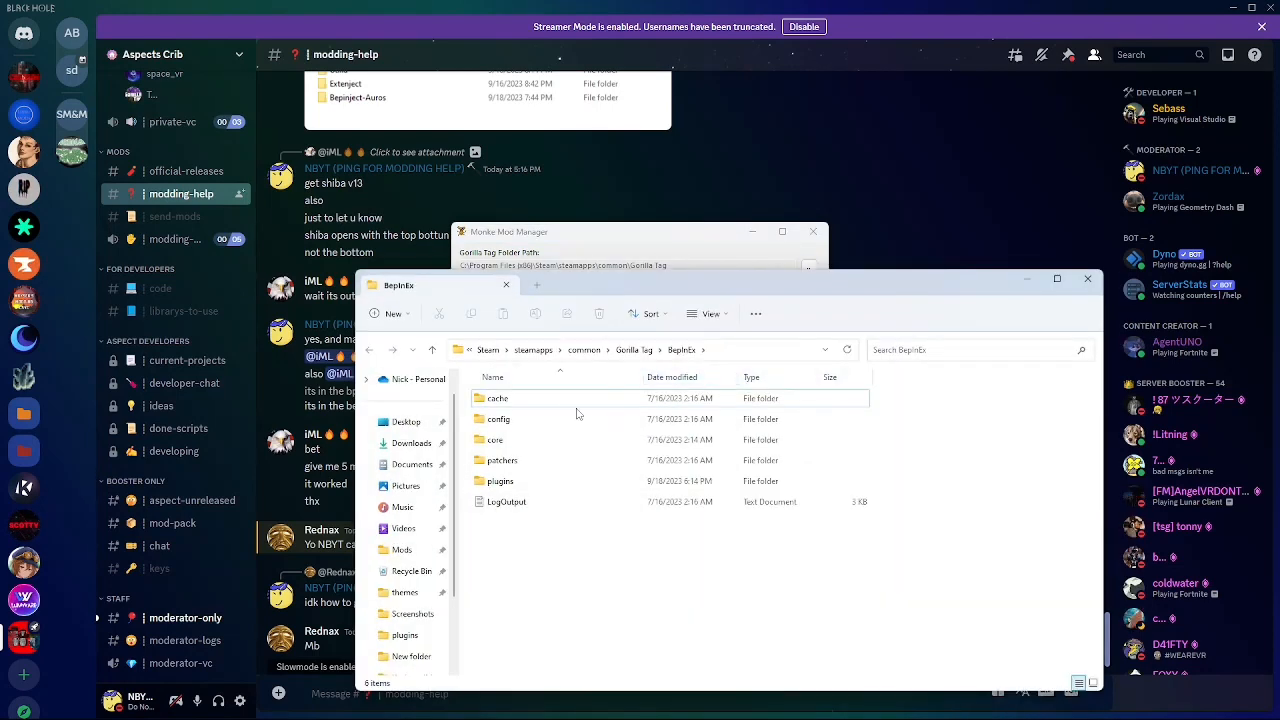
double_click(500, 420)
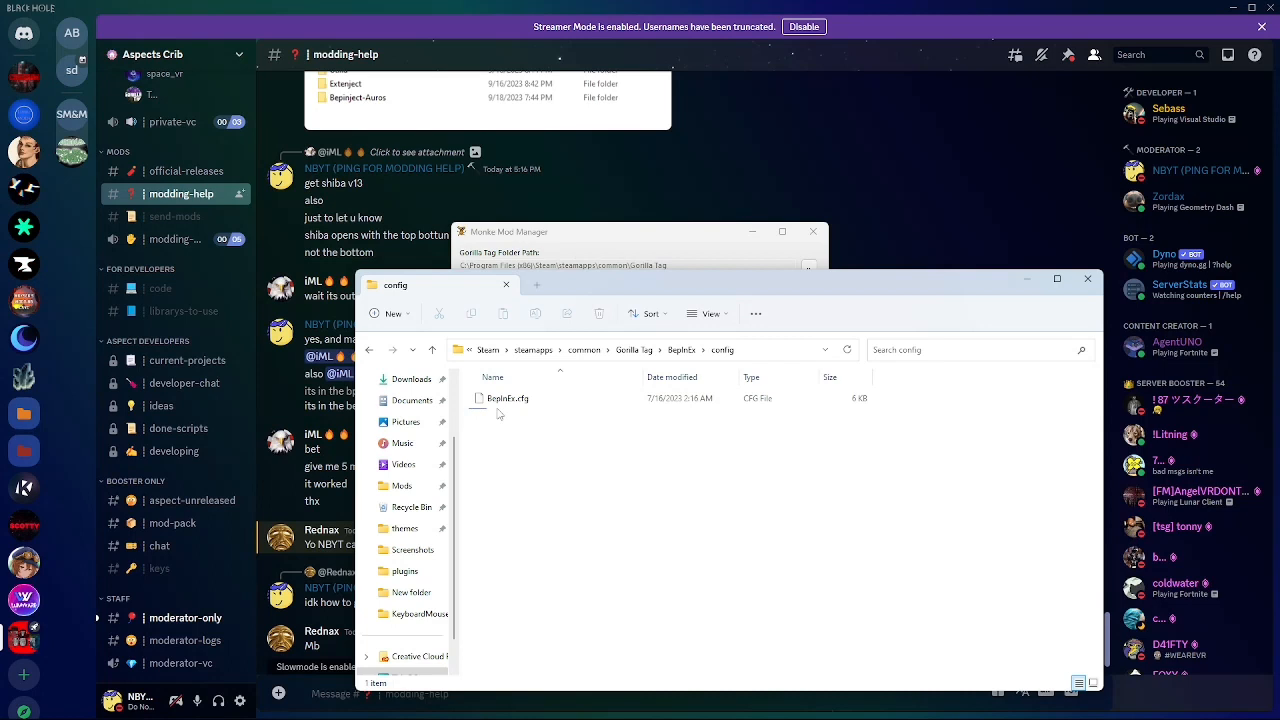
left_click(508, 398)
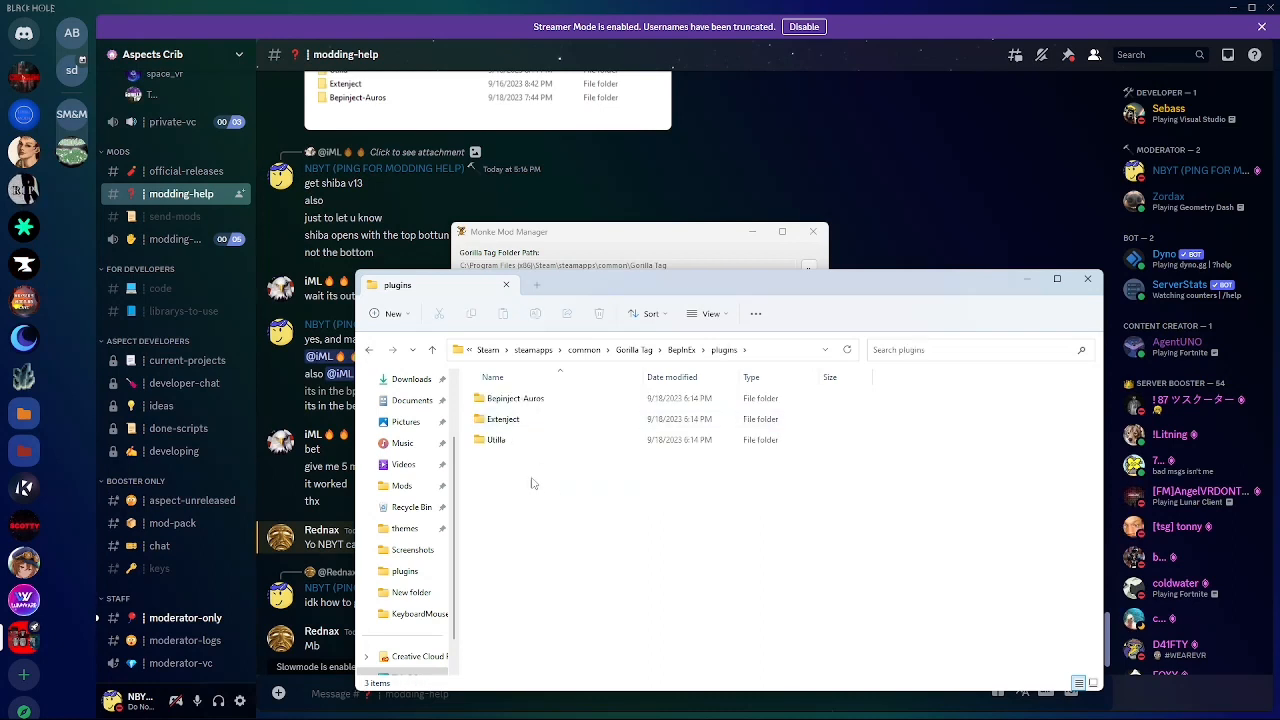
left_click(496, 440)
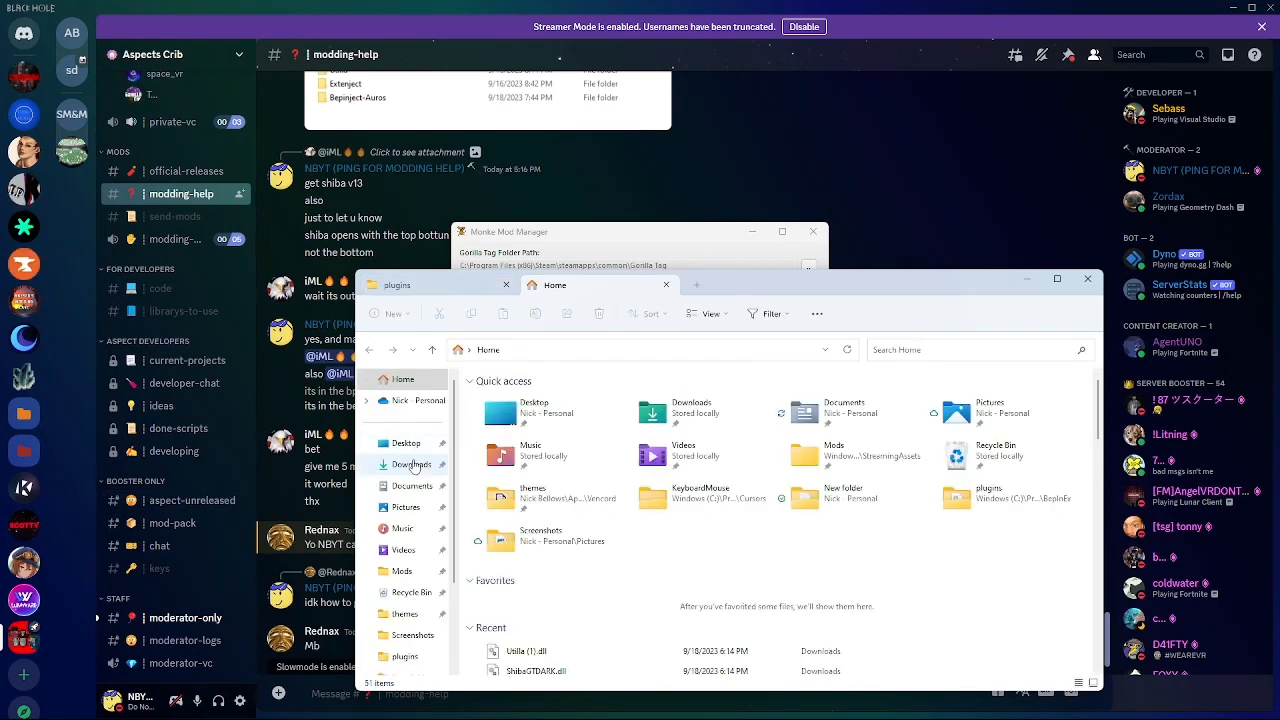
left_click(408, 464)
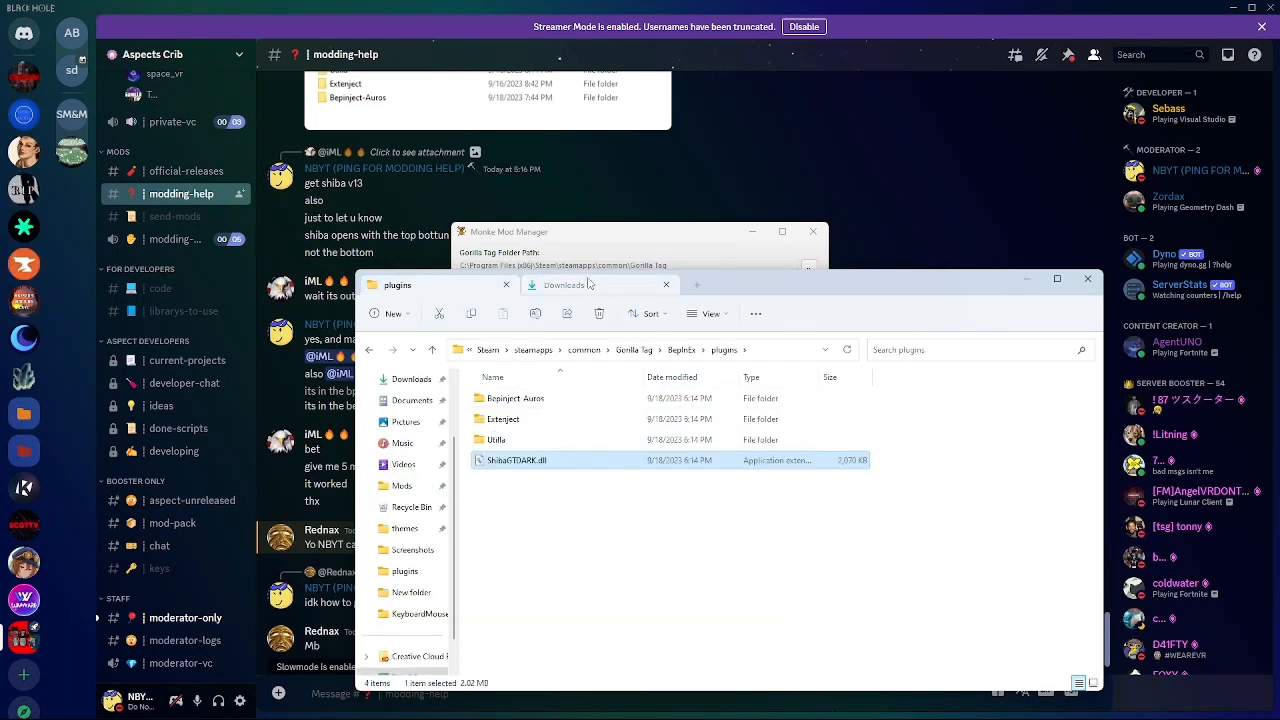
- Move ShibaGTDARK.dll into plugins and Utilla (1).dll into plugins\Utilla, then close Explorer
right_click(504, 458)
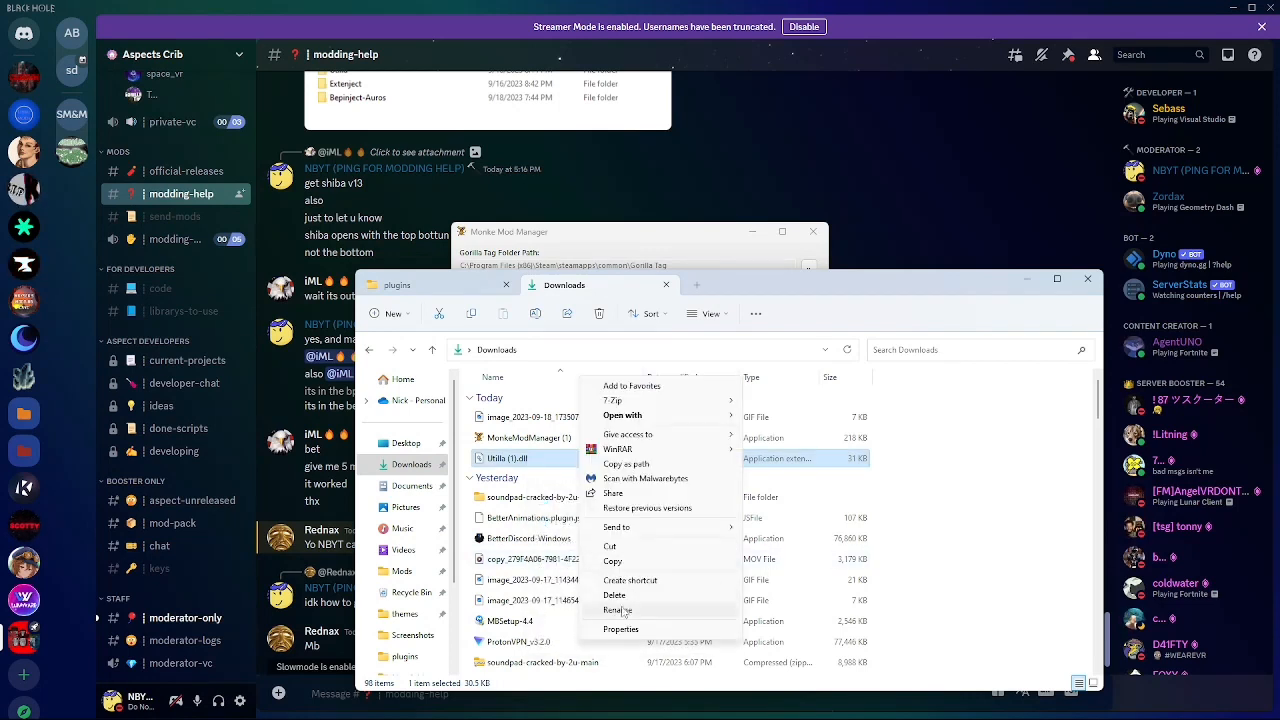
left_click(620, 610)
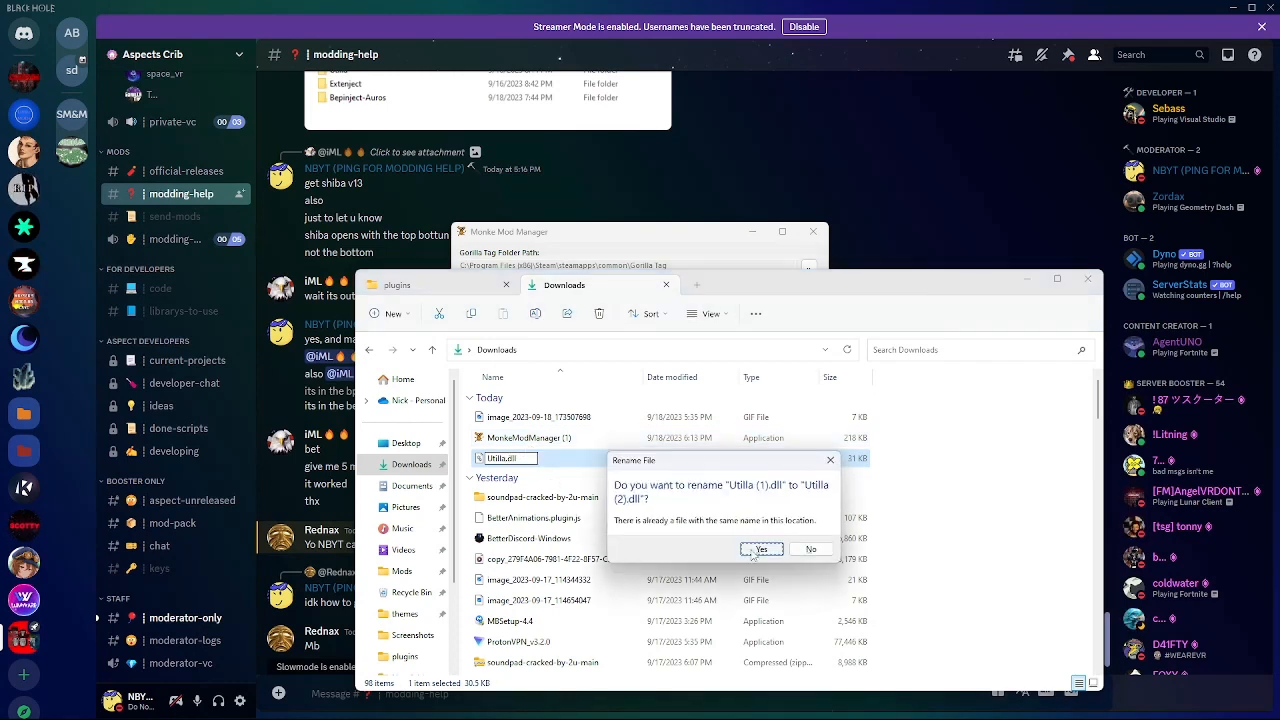
left_click(762, 548)
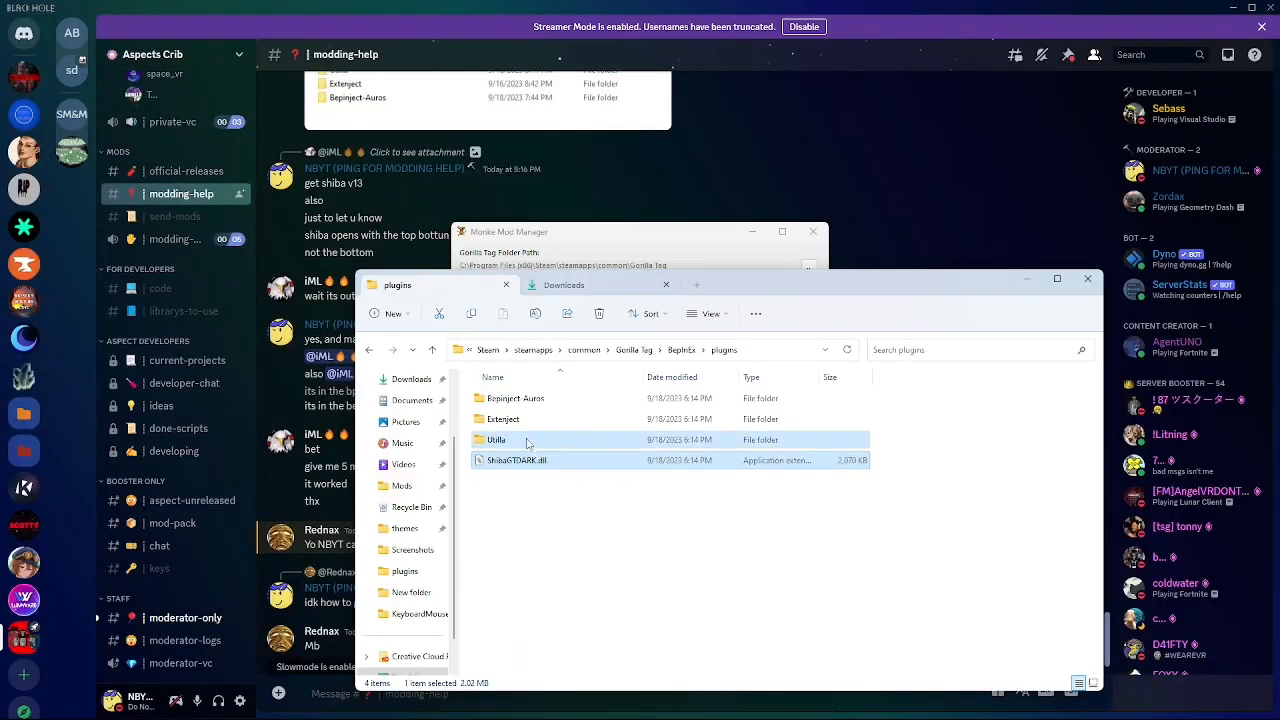
double_click(496, 440)
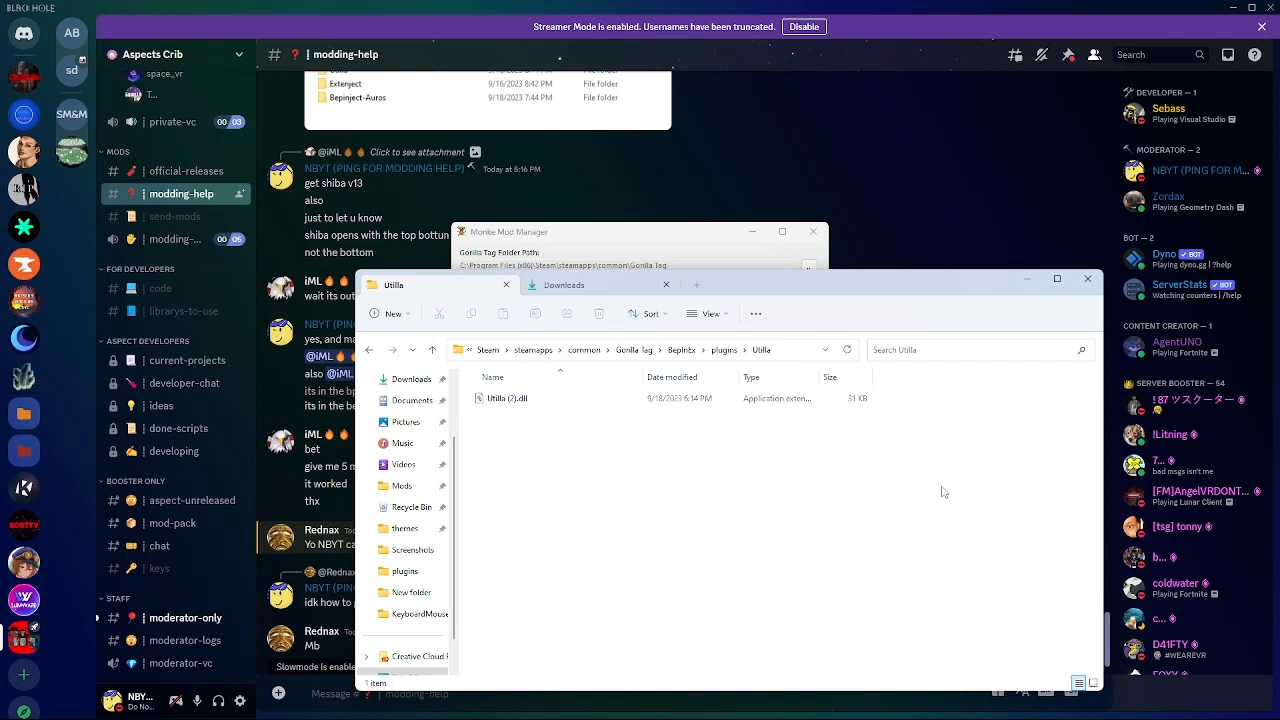
left_click(370, 348)
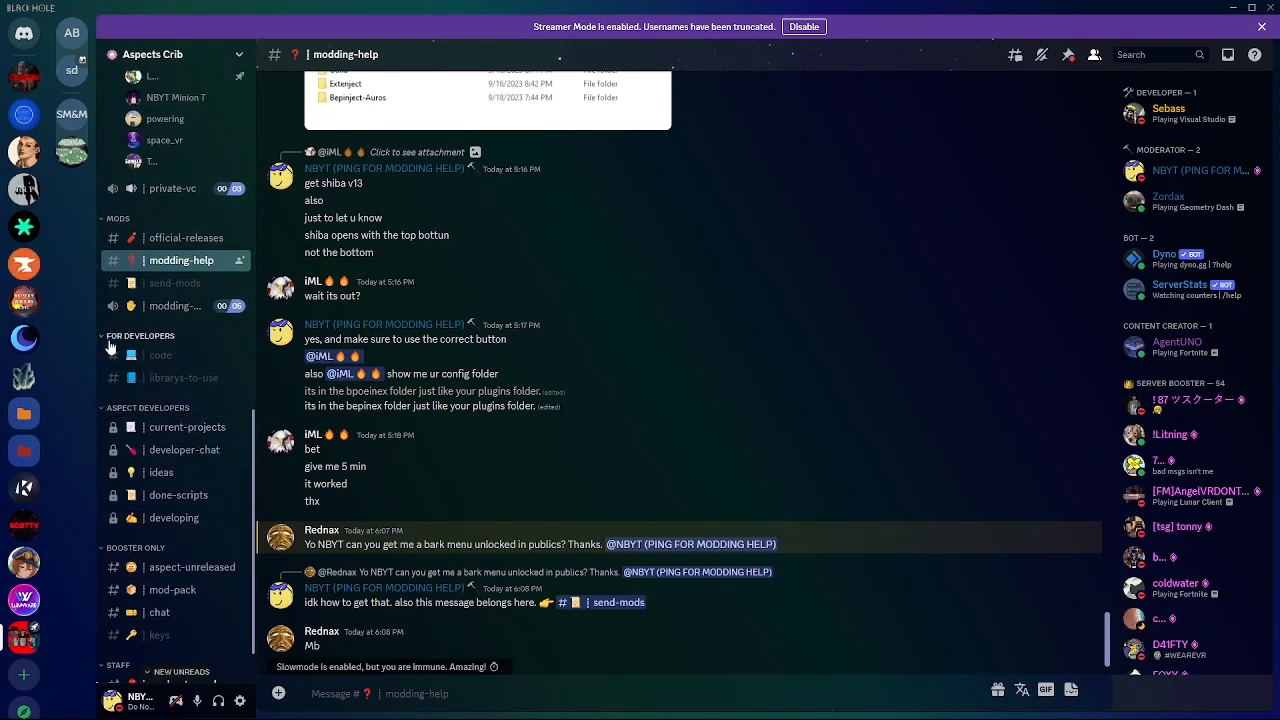
- Browse the #code channel before returning to the Shiba server's #utilla-fix channel
left_click(160, 356)
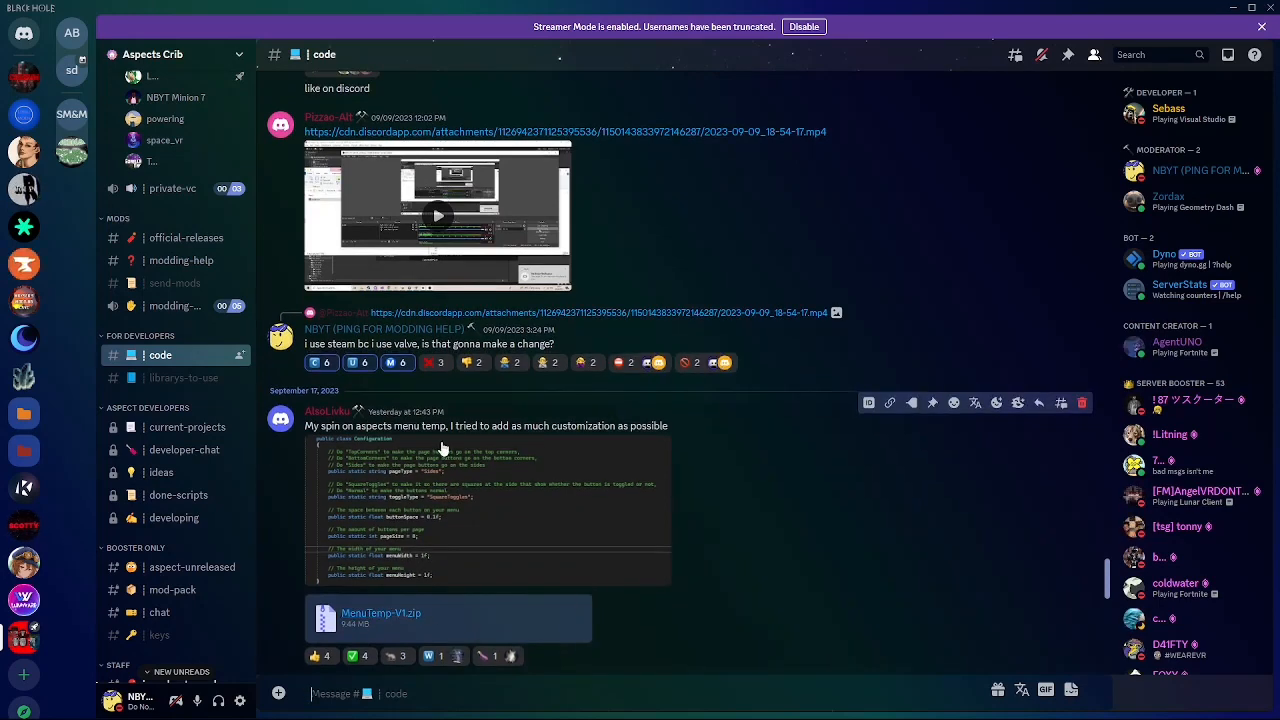
scroll("down", 3)
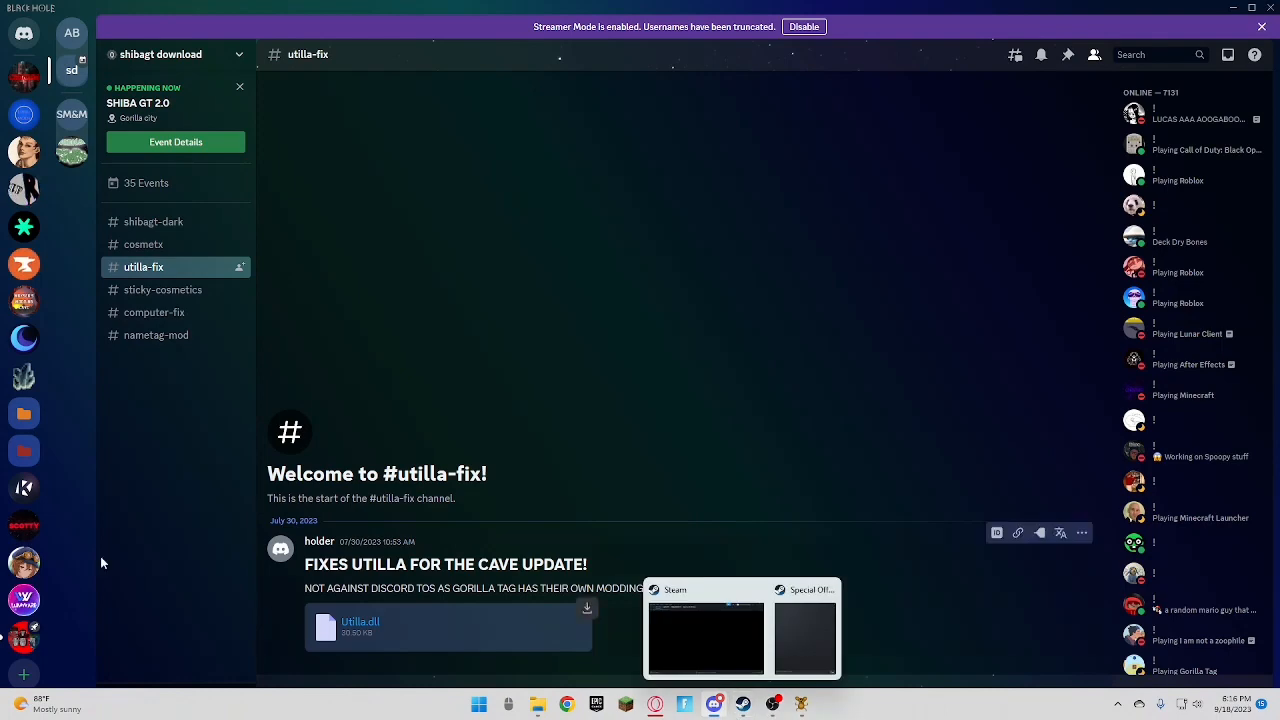
left_click(24, 188)
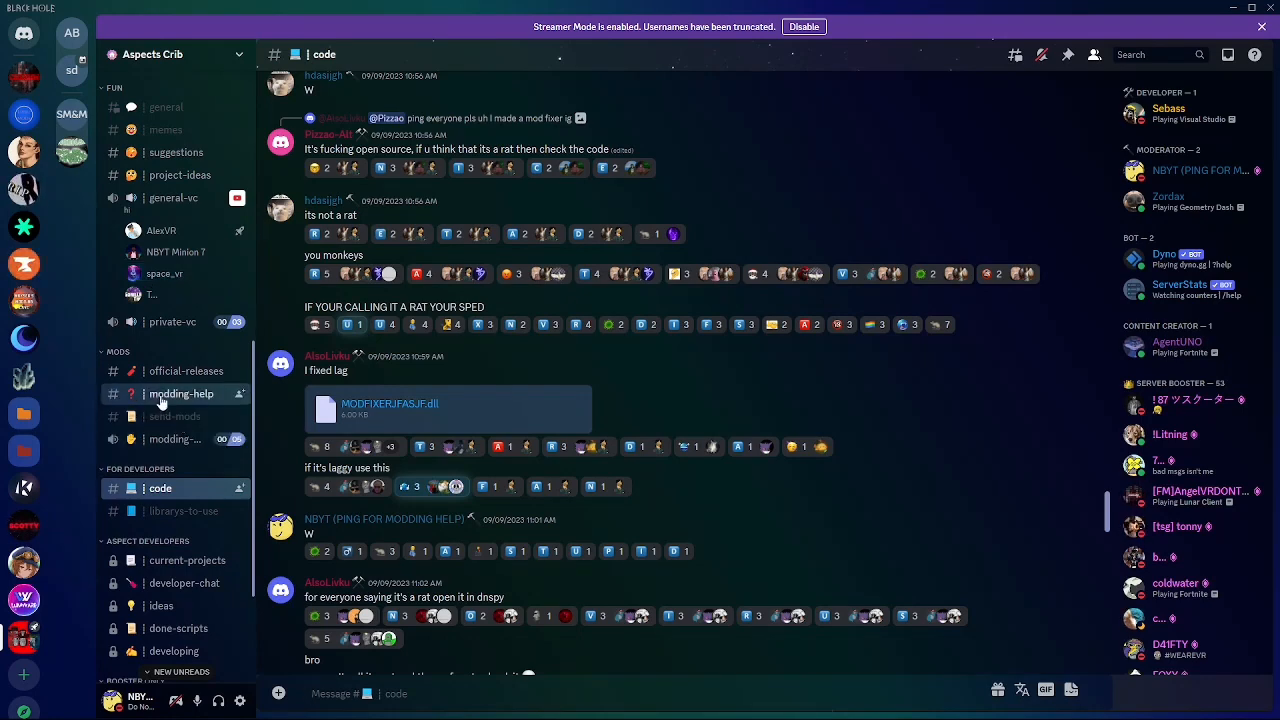
left_click(180, 392)
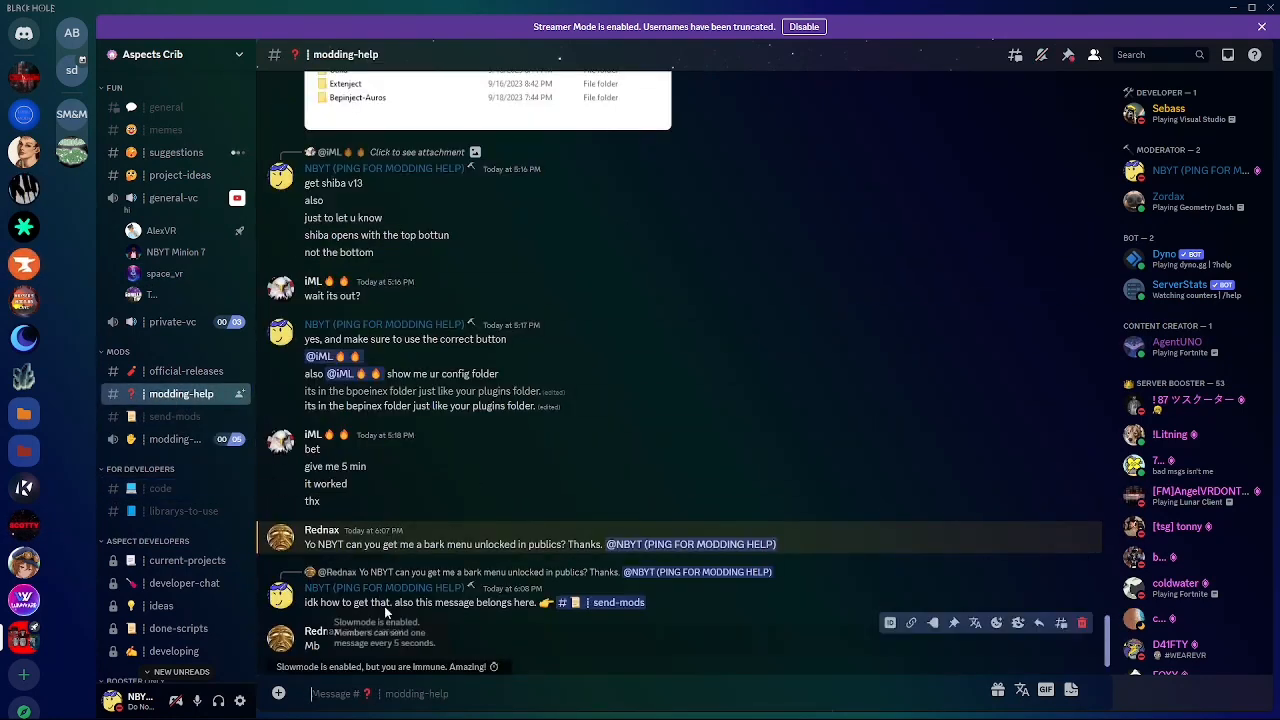
type("@NBYT (PING FOR MODDING HELP")
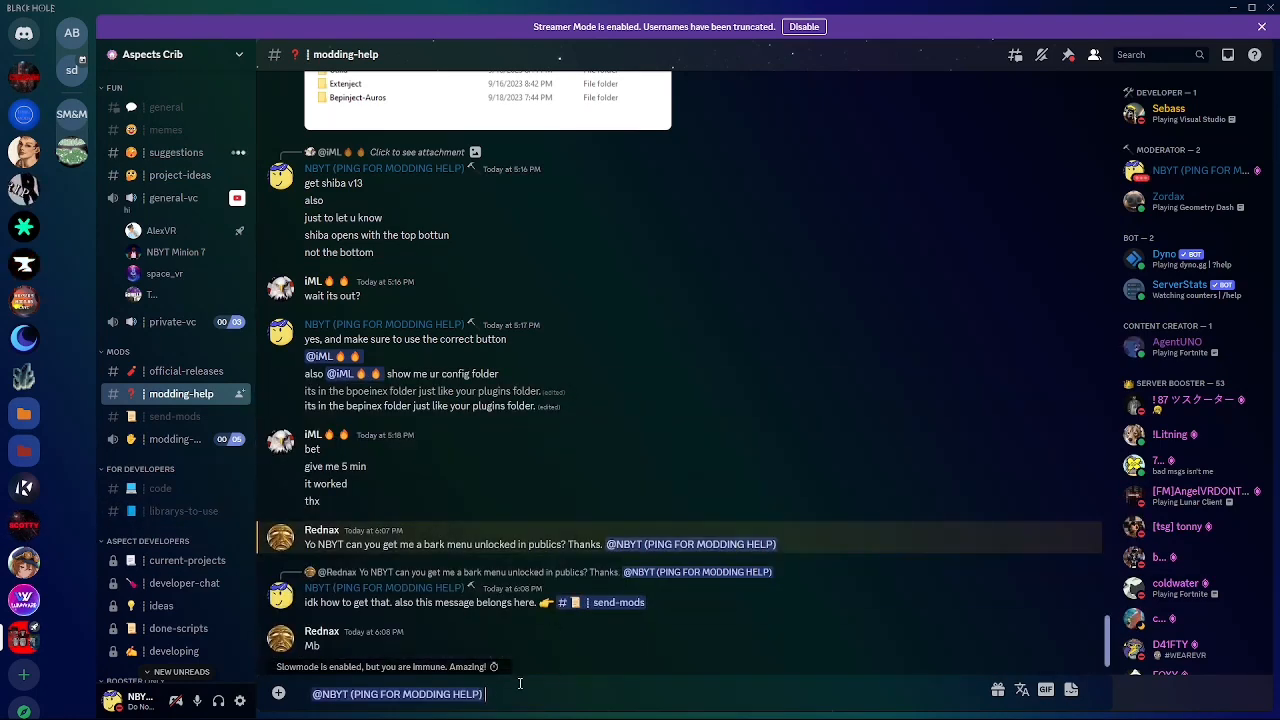
type("my is")
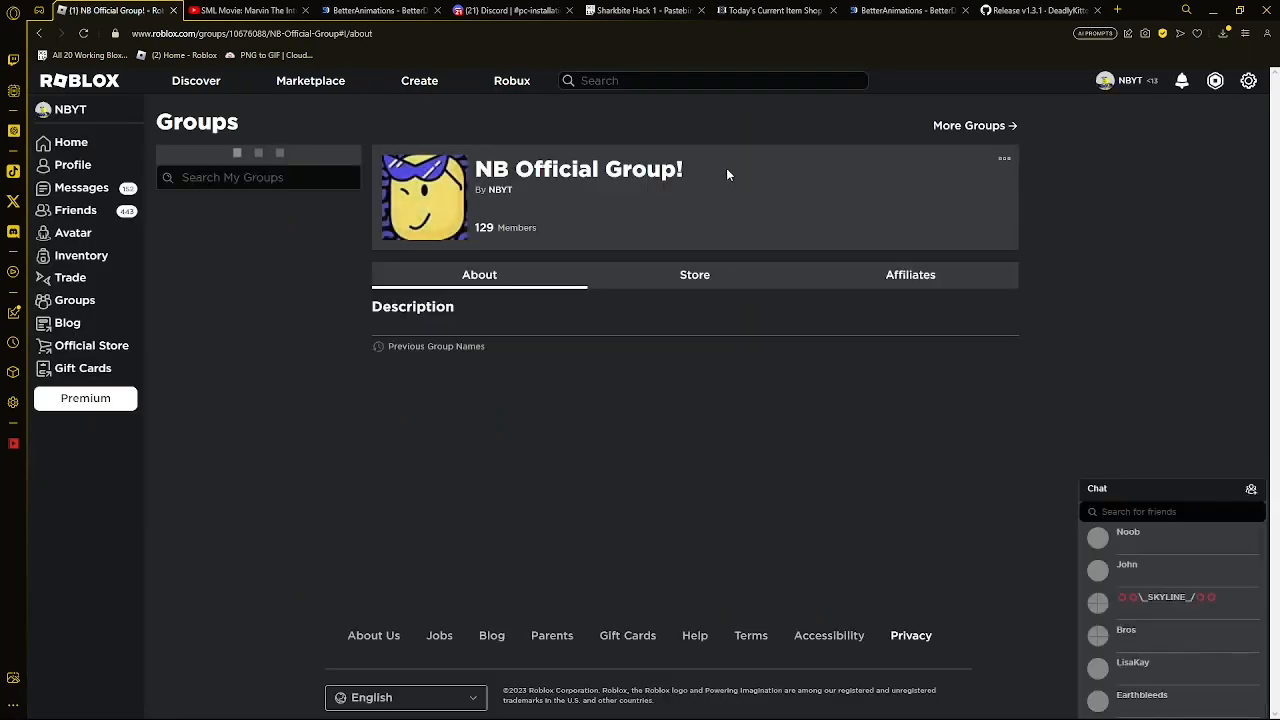
scroll("down", 3)
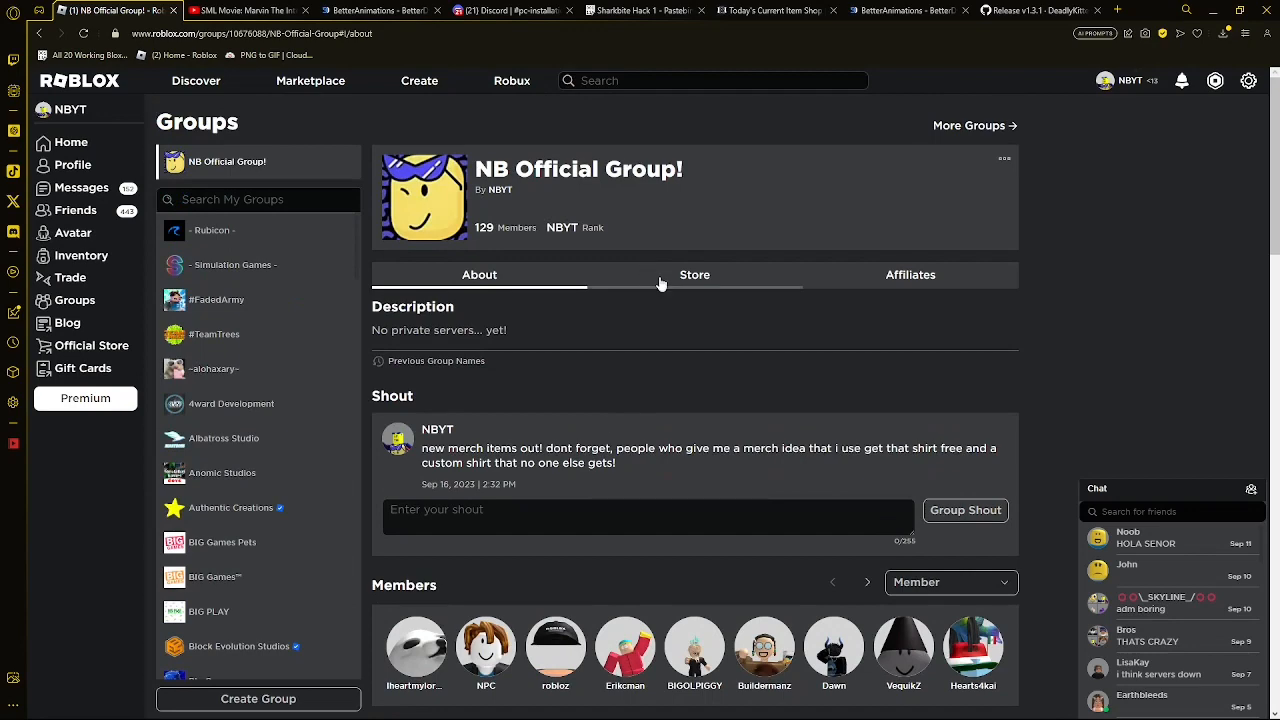
scroll("down", 3)
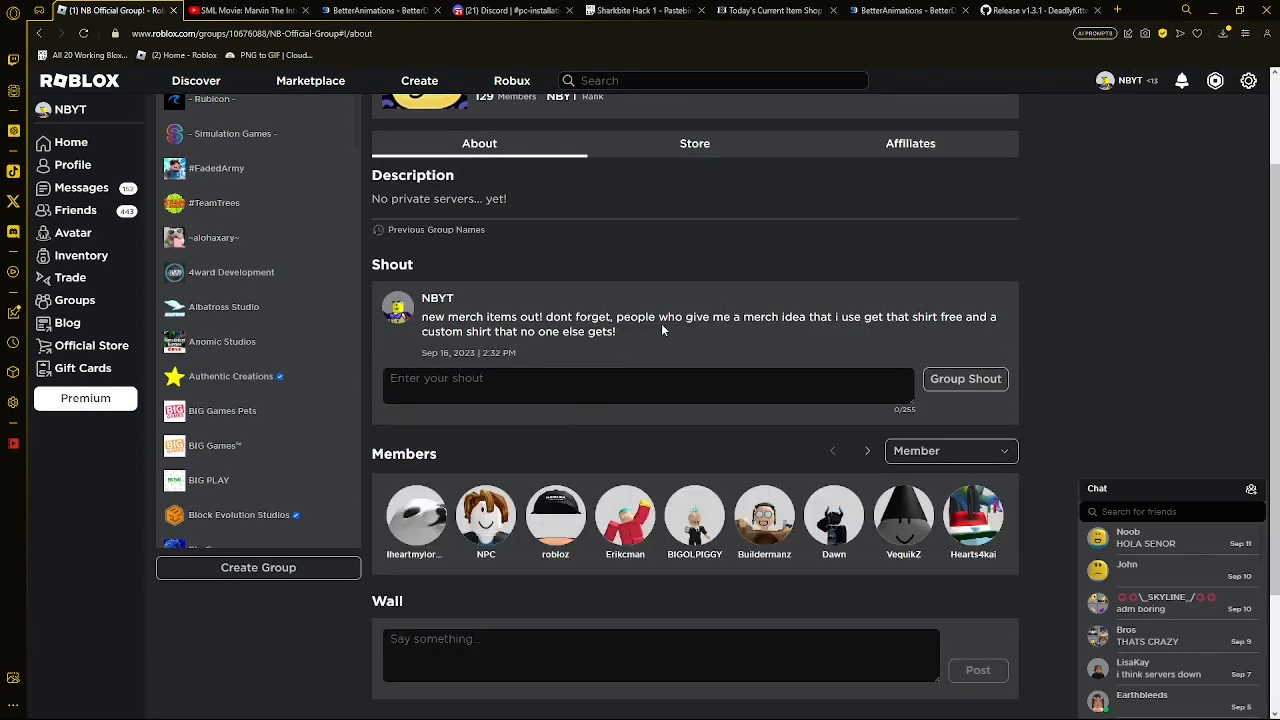
left_click(694, 144)
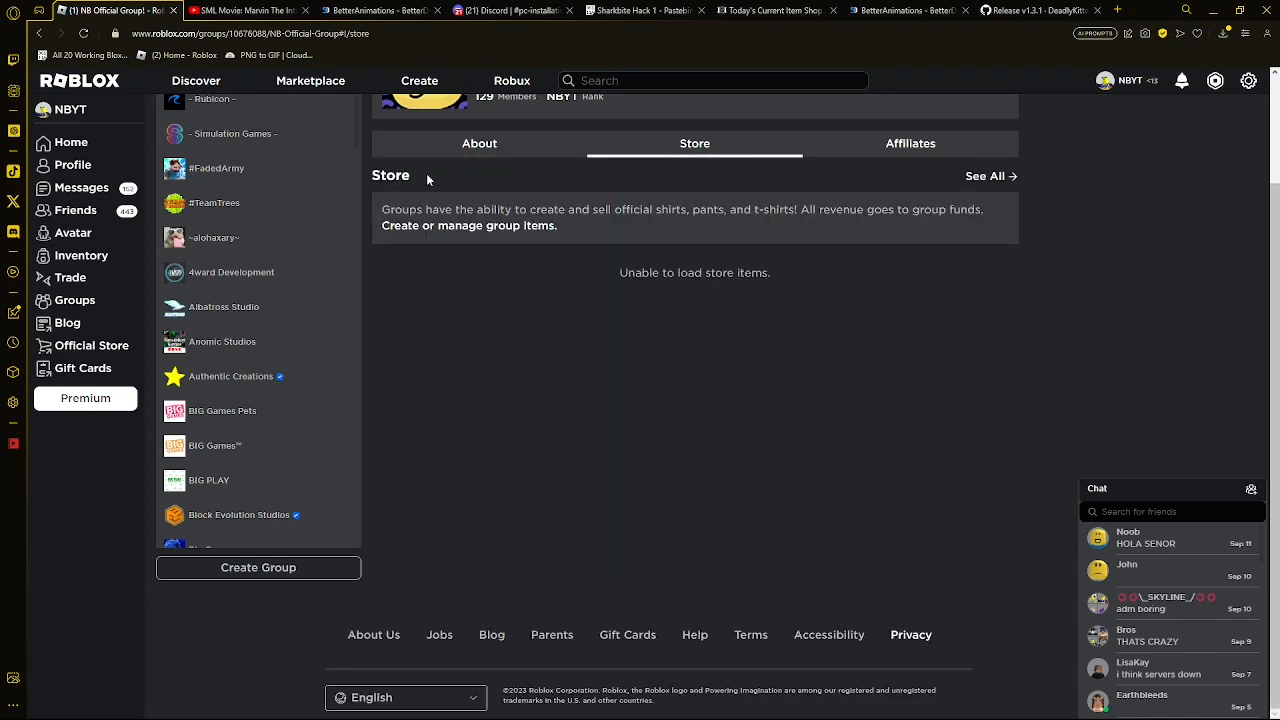
left_click(480, 144)
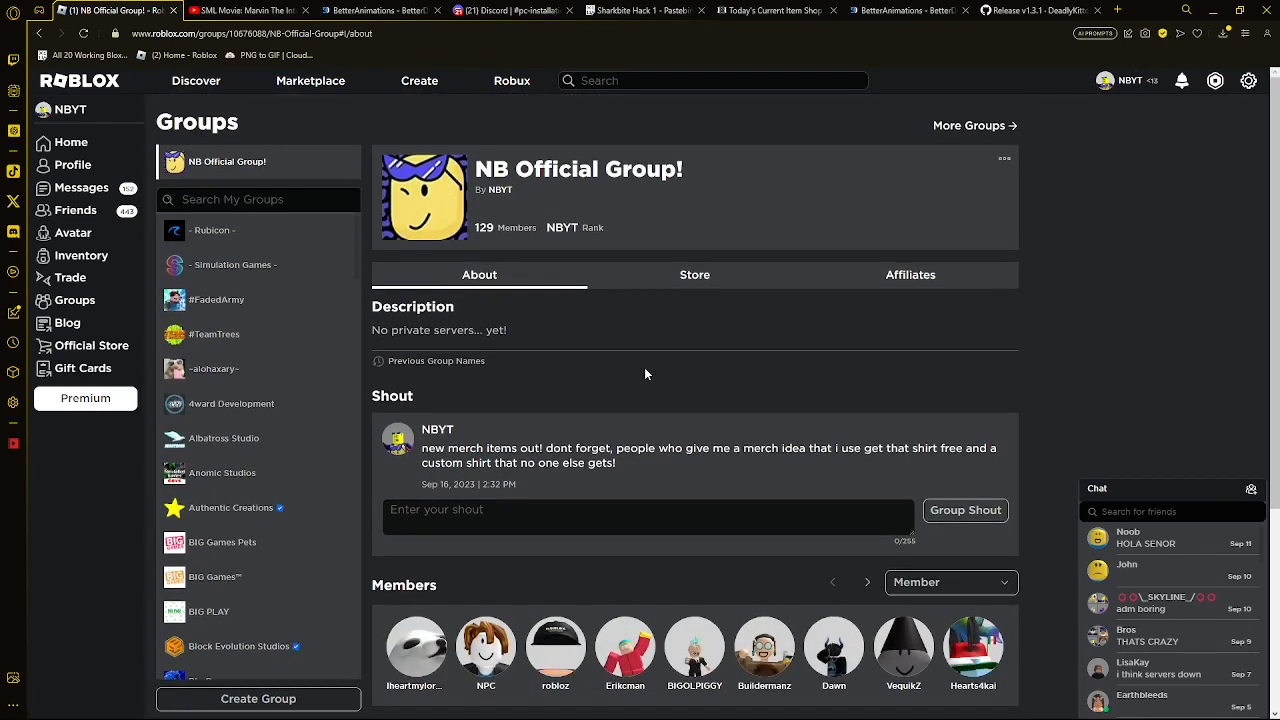